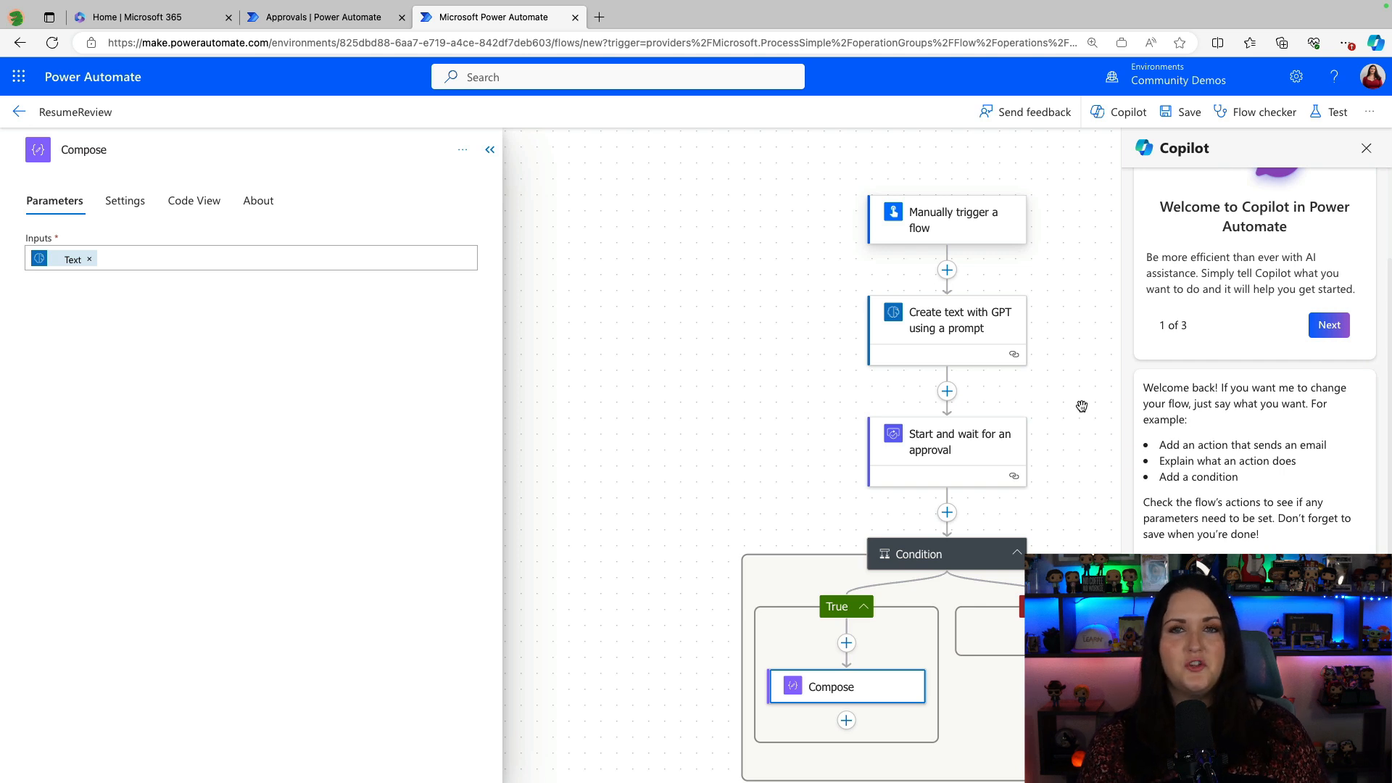
{"action": "mouse_move", "coordinate": [766, 397]}
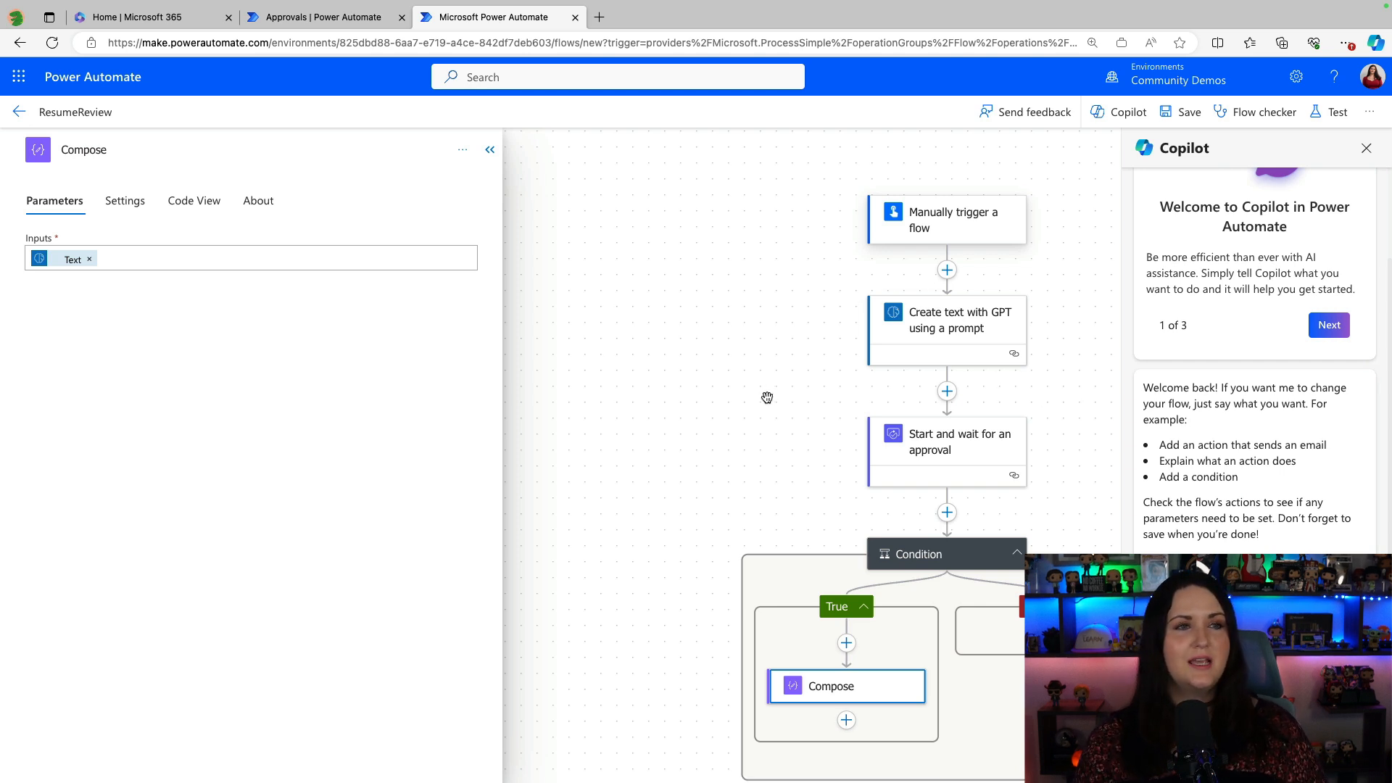
Delete the existing 'Start and wait for an approval' step after inspecting the GPT step.
{"action": "left_click", "coordinate": [946, 319]}
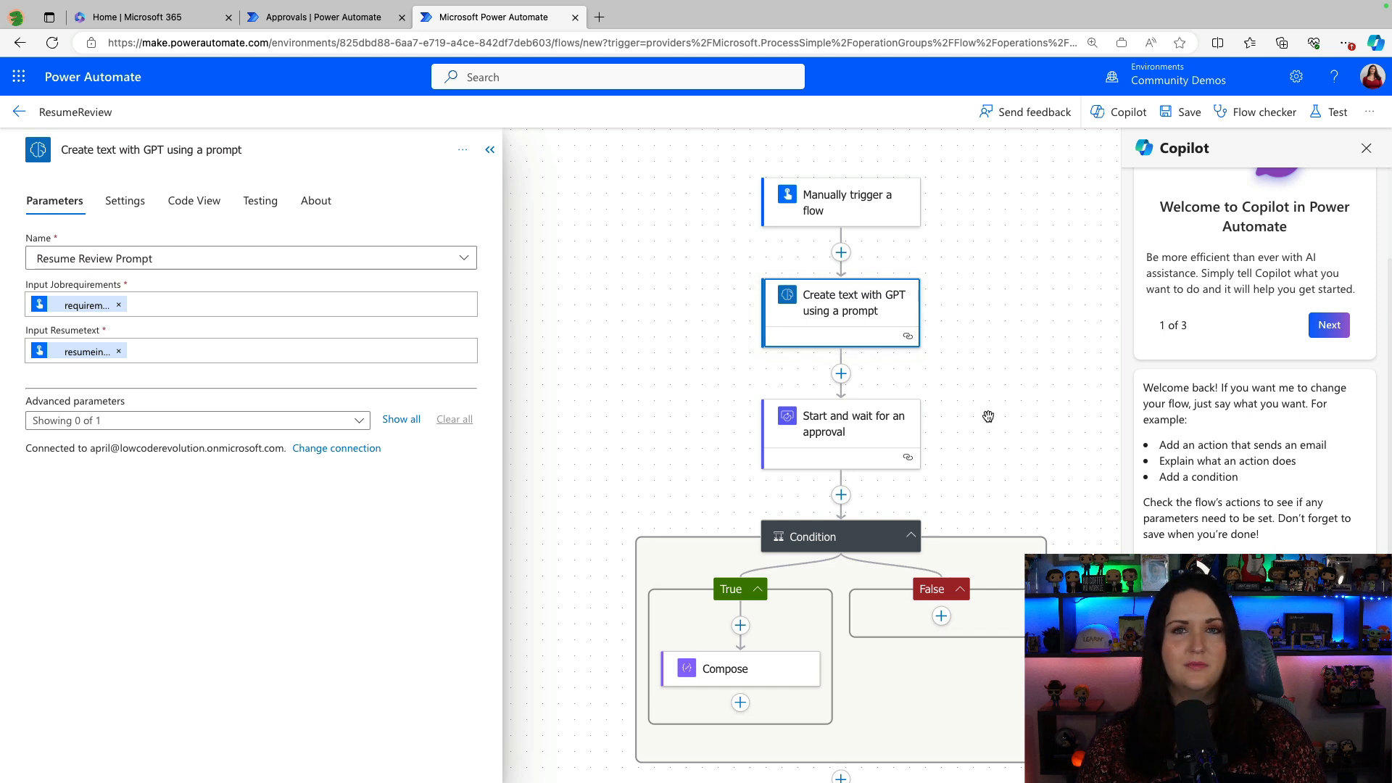
{"action": "left_click", "coordinate": [839, 432]}
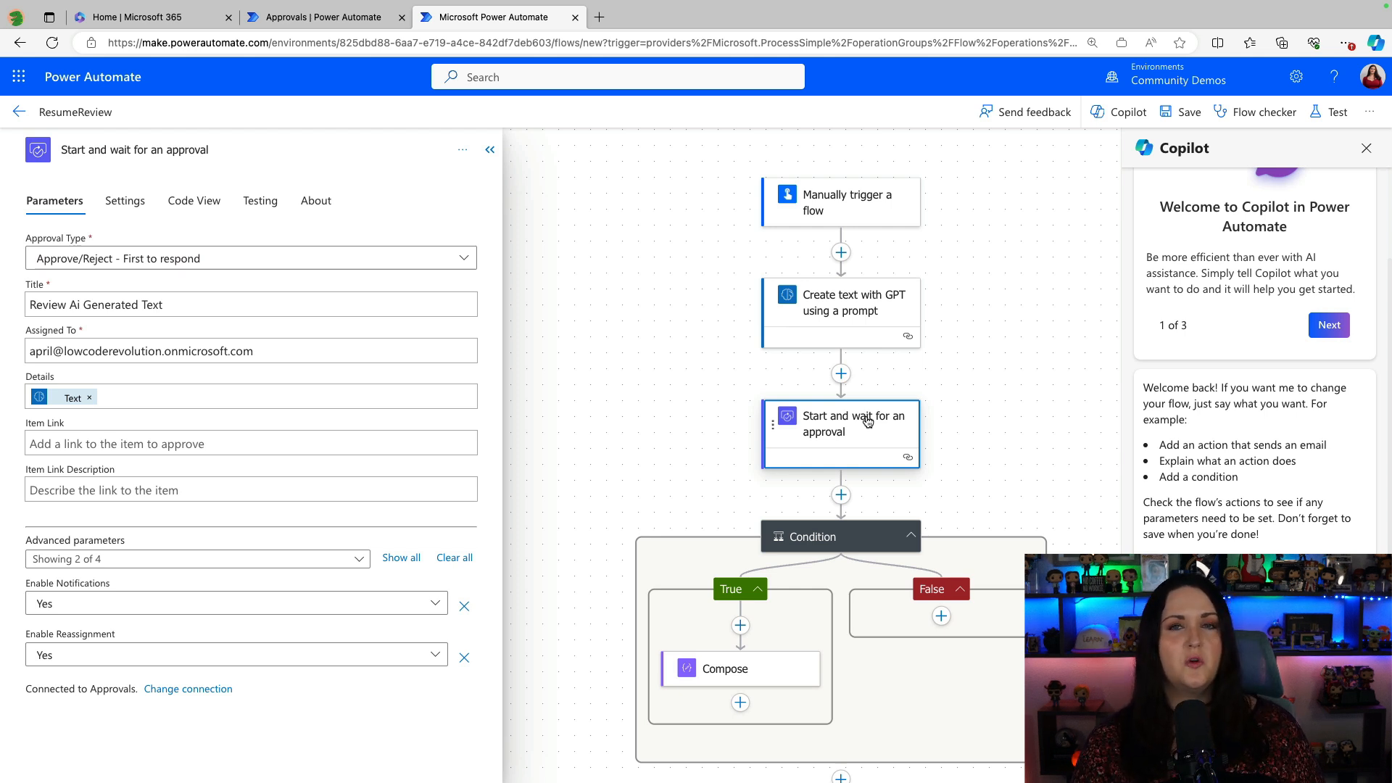
{"action": "left_click", "coordinate": [461, 149]}
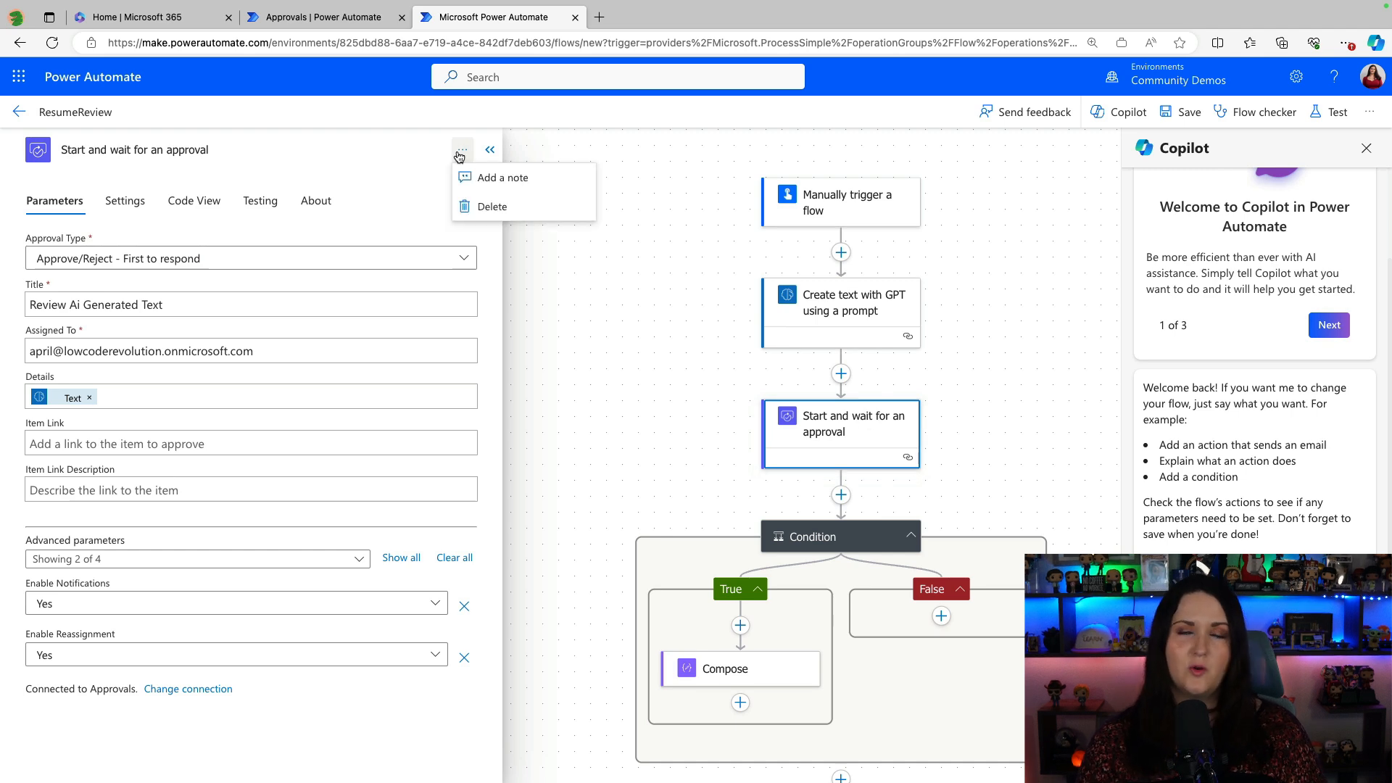
{"action": "left_click", "coordinate": [490, 205]}
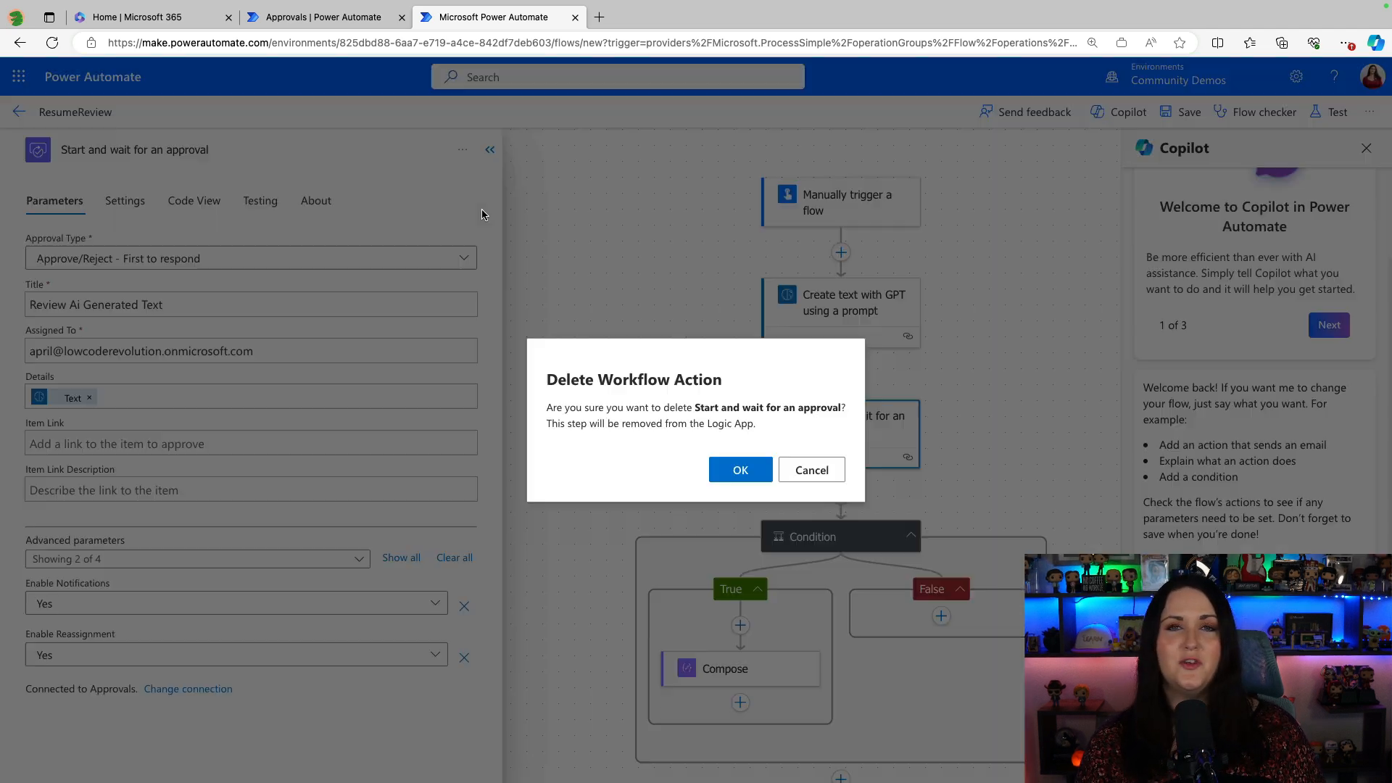
{"action": "left_click", "coordinate": [740, 469]}
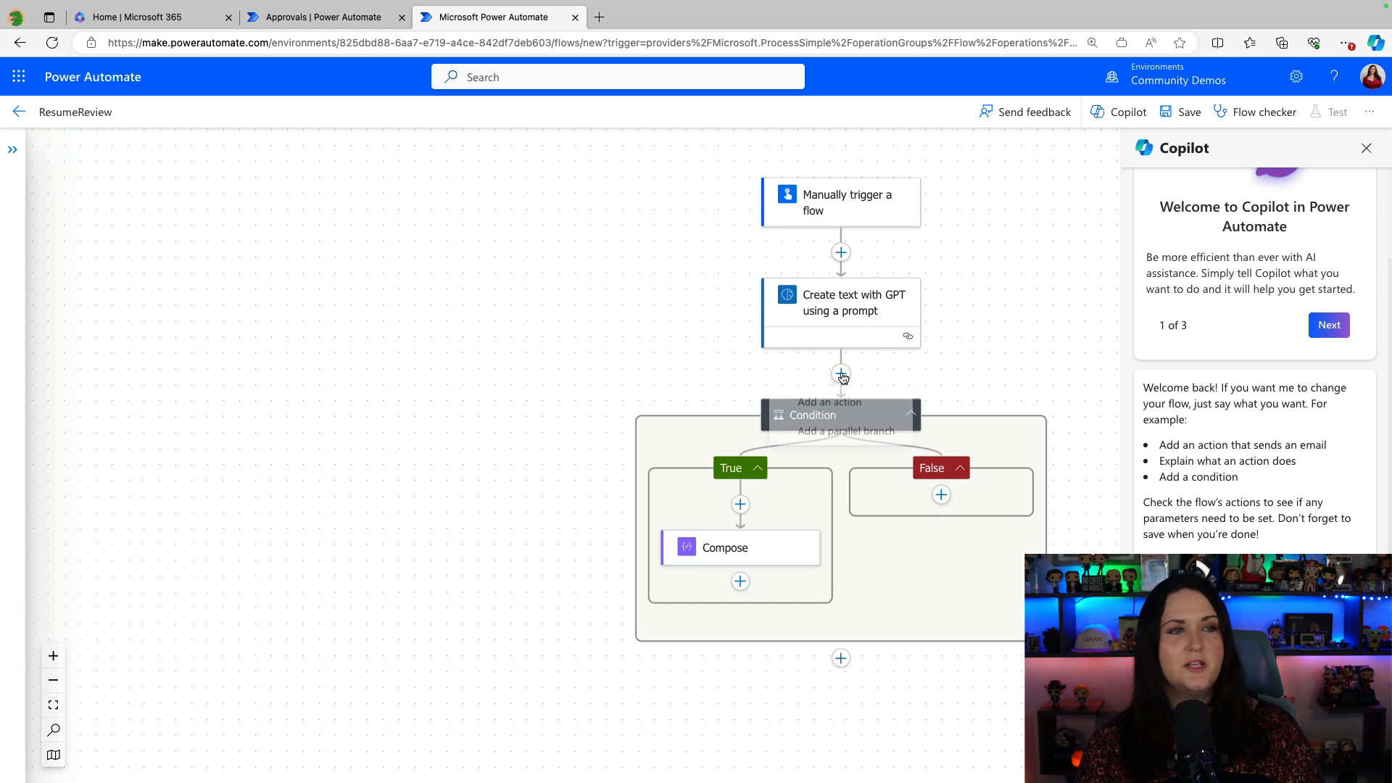
Add 'Start and wait for an approval of text' below 'Create text with GPT' via an 'approval' search.
{"action": "left_click", "coordinate": [839, 374]}
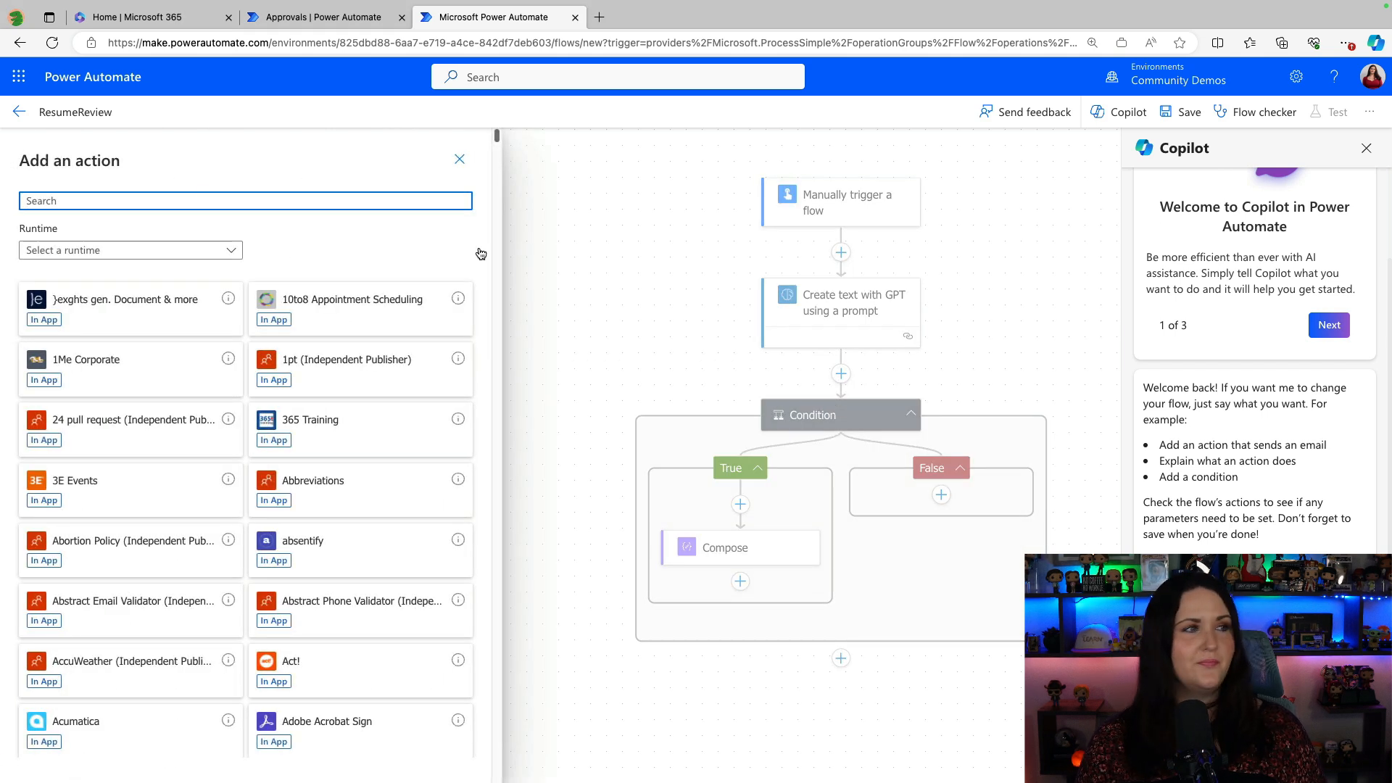
{"action": "type", "text": "approval"}
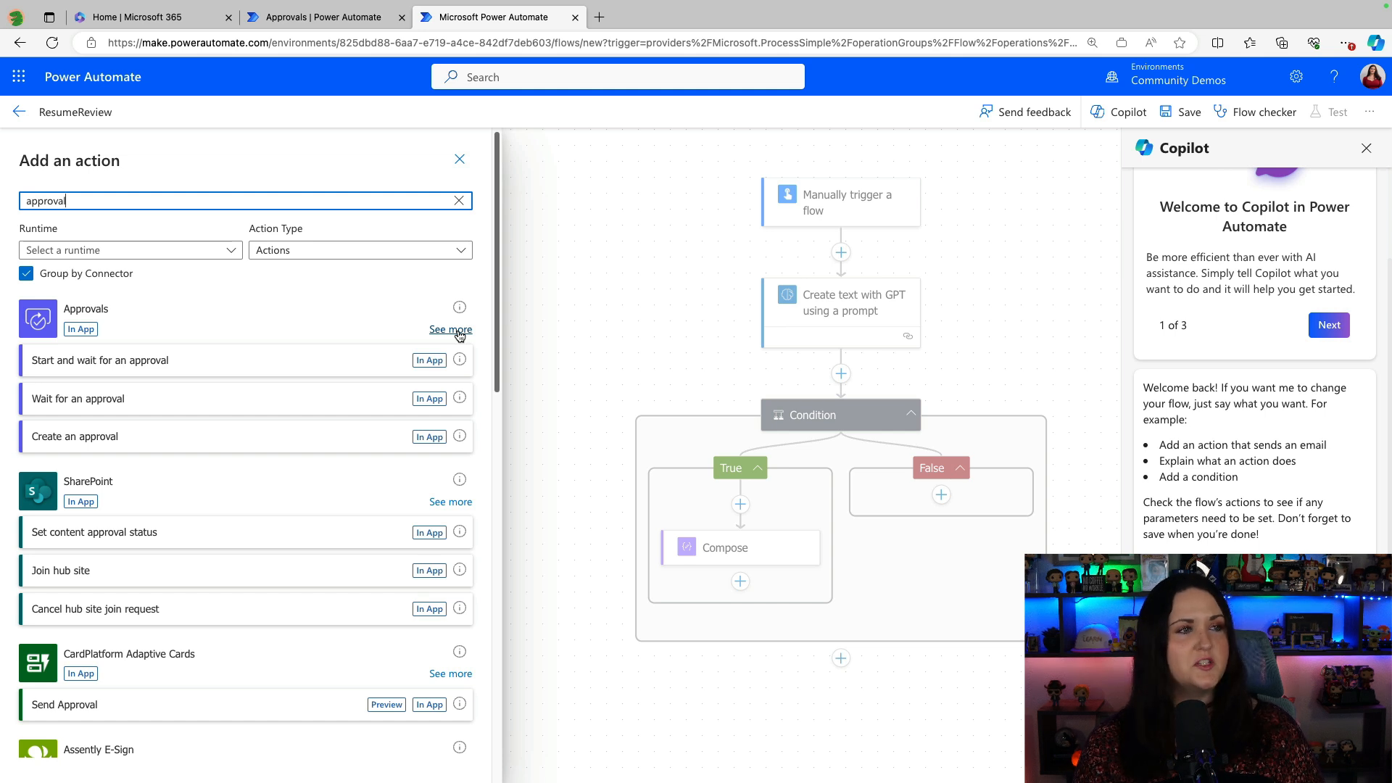
{"action": "left_click", "coordinate": [451, 329]}
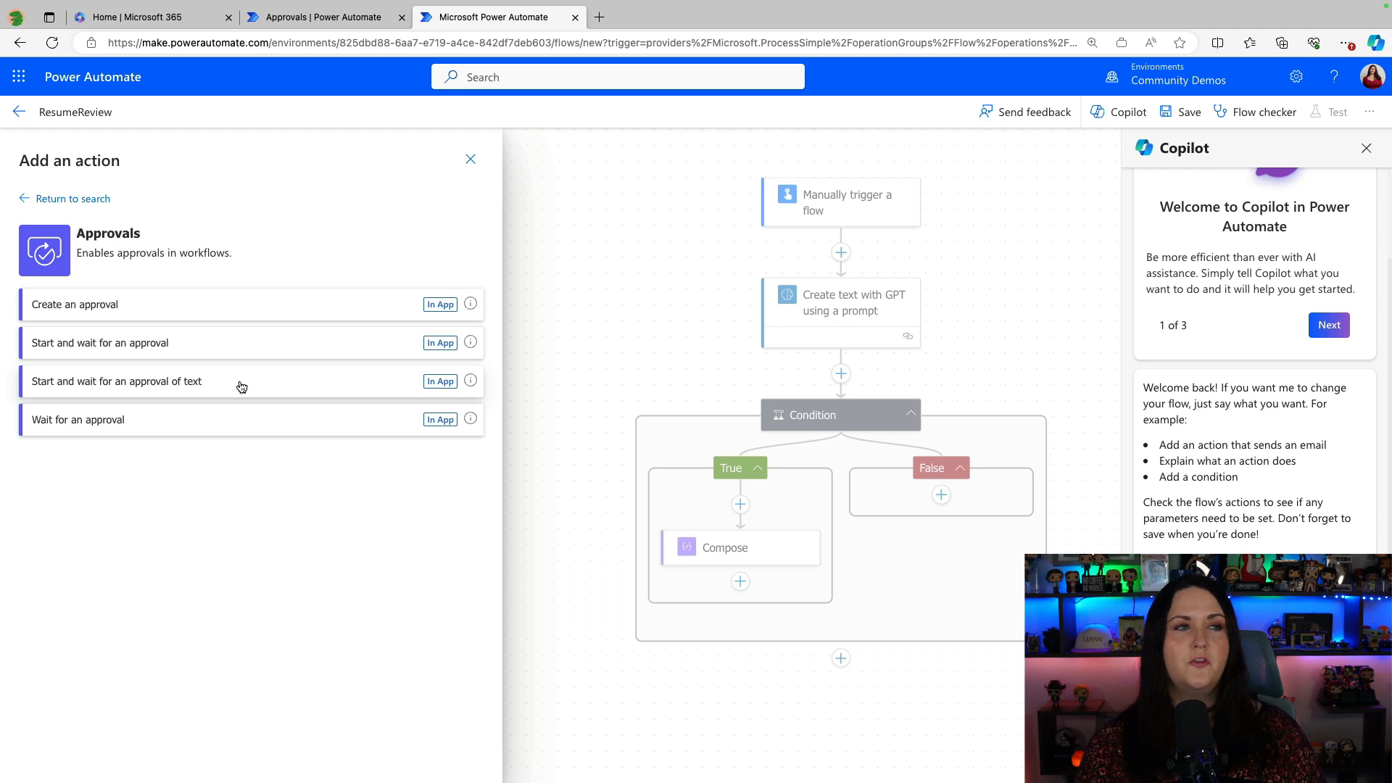
{"action": "left_click", "coordinate": [116, 381]}
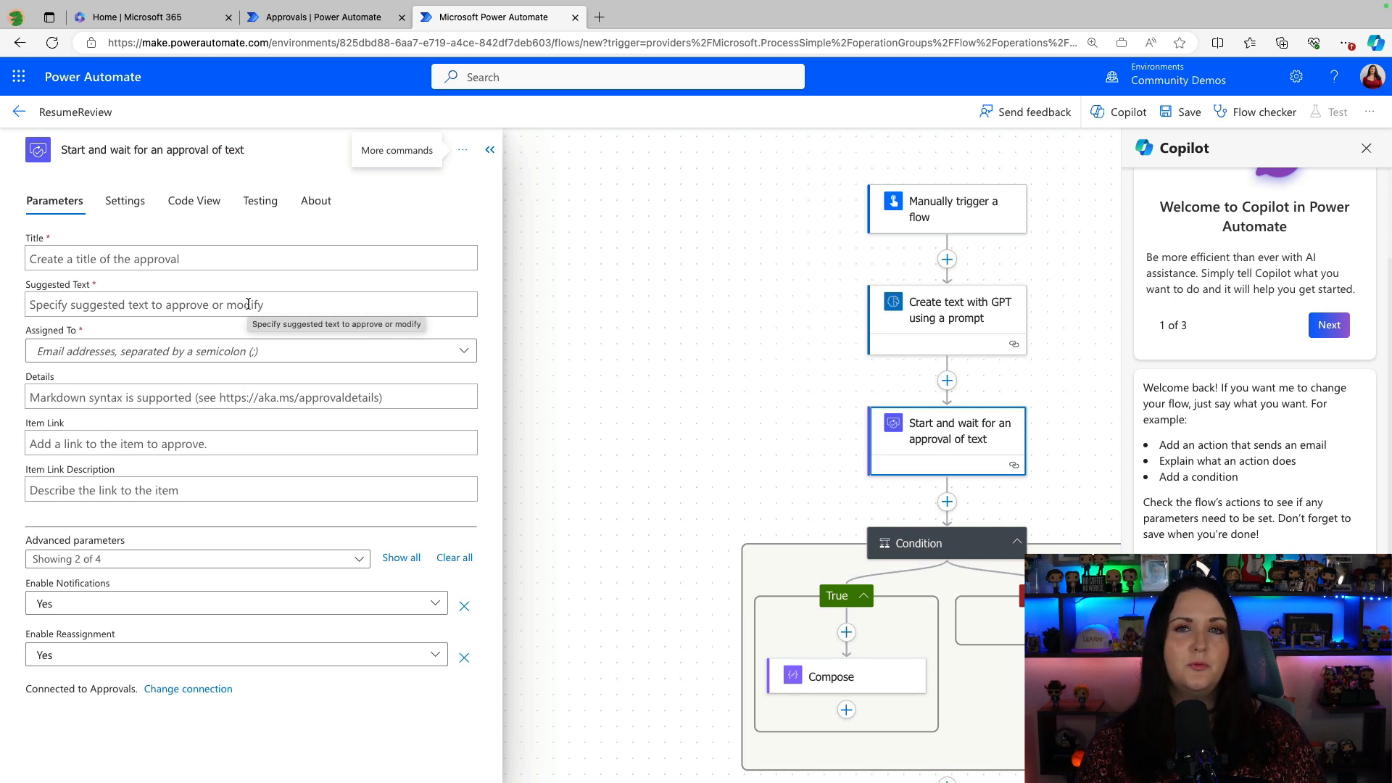
Title the approval 'Approve AI Generated Text', suggest the GPT Text output, and save the flow.
{"action": "left_click", "coordinate": [252, 258]}
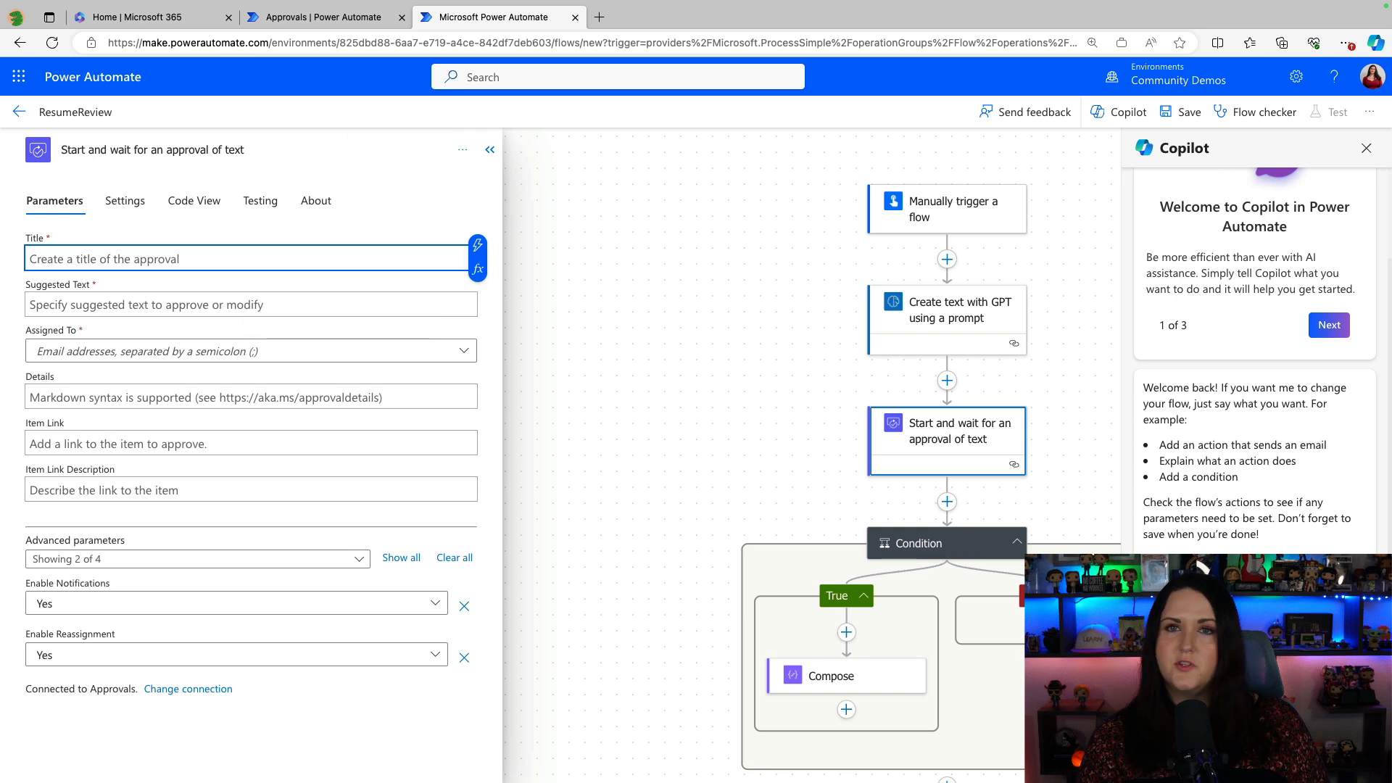
{"action": "type", "text": "Approve"}
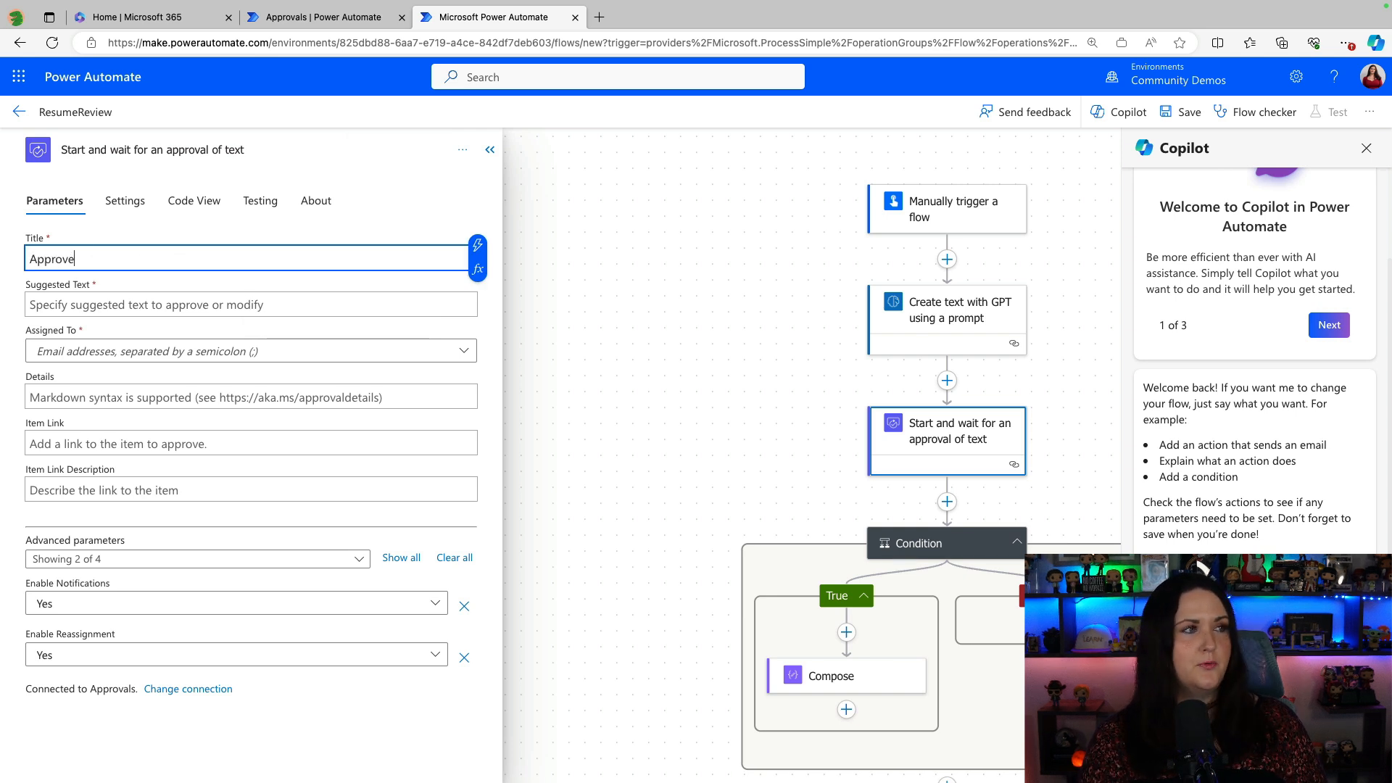
{"action": "type", "text": "AI Generated Te"}
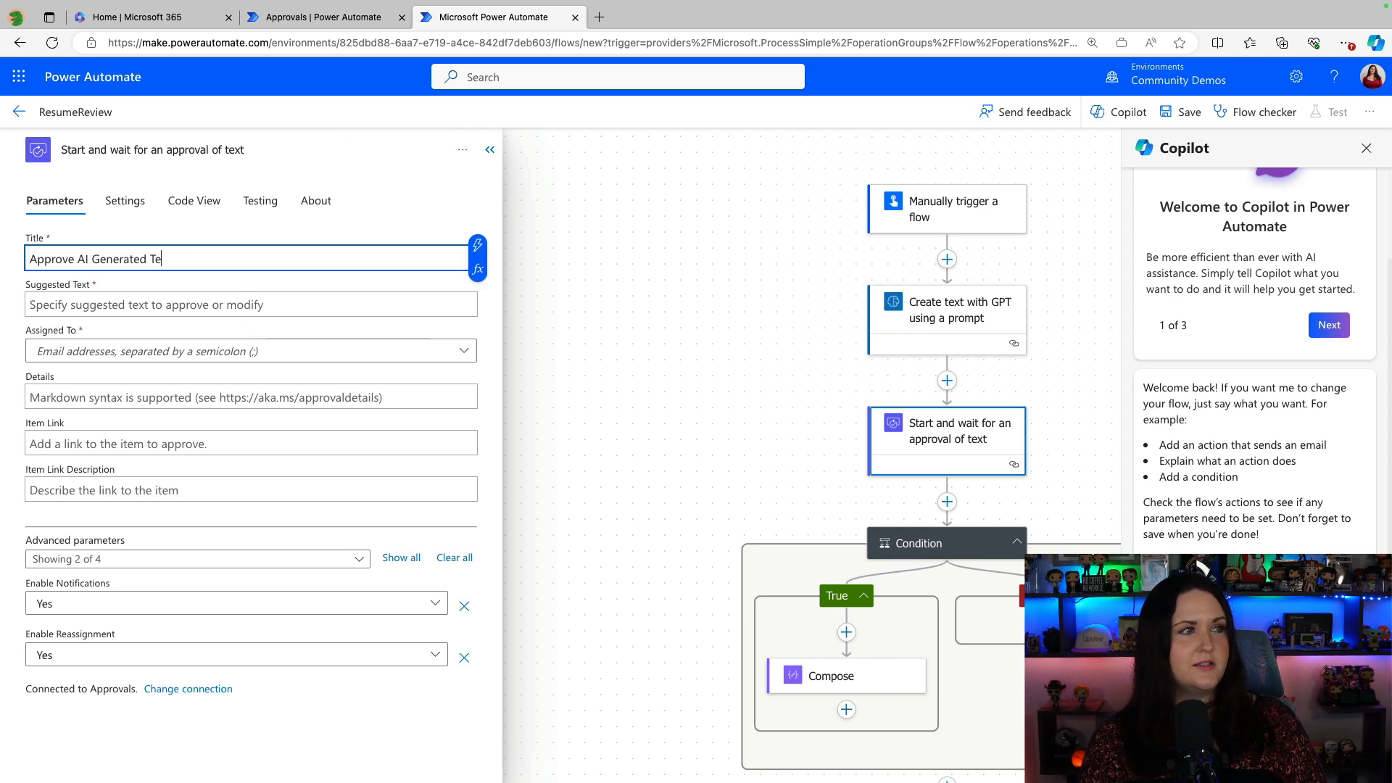
{"action": "left_click", "coordinate": [250, 304]}
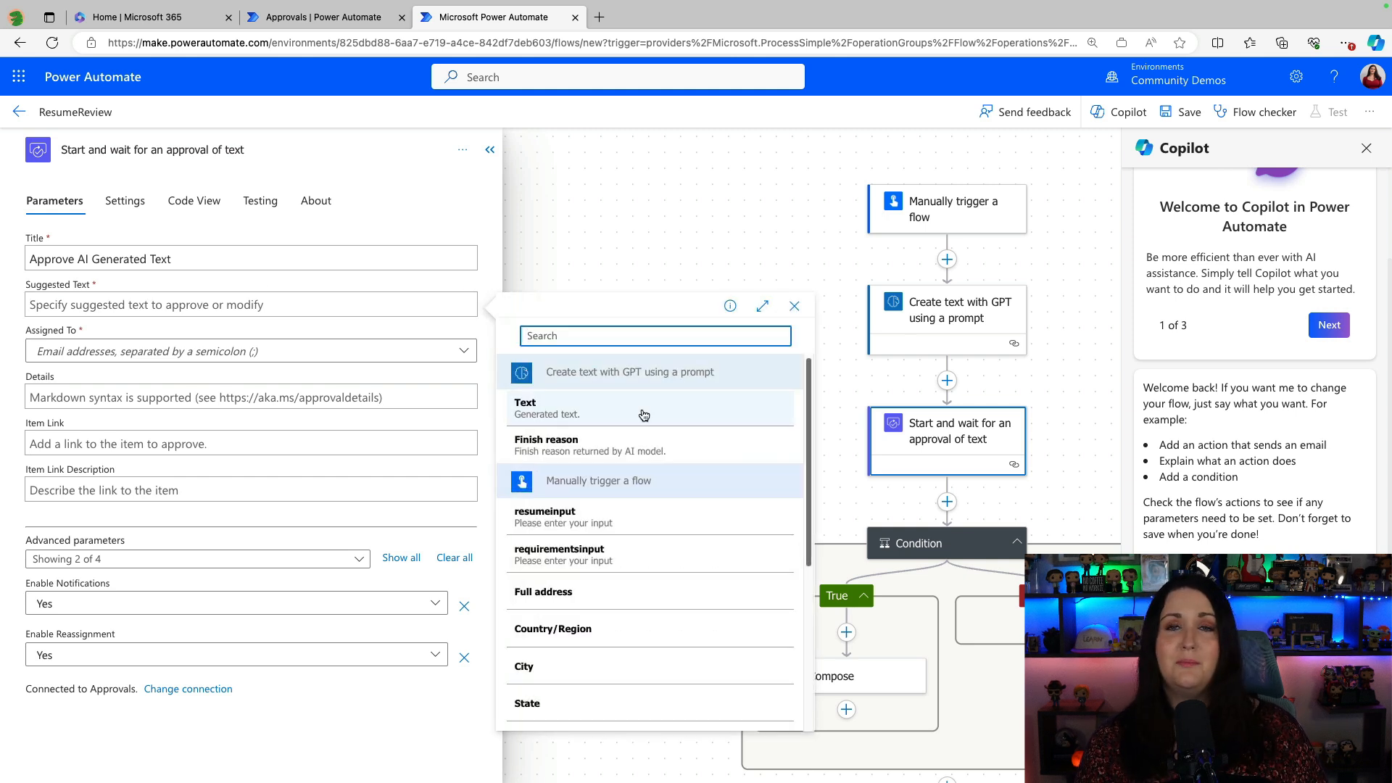
{"action": "mouse_move", "coordinate": [643, 413]}
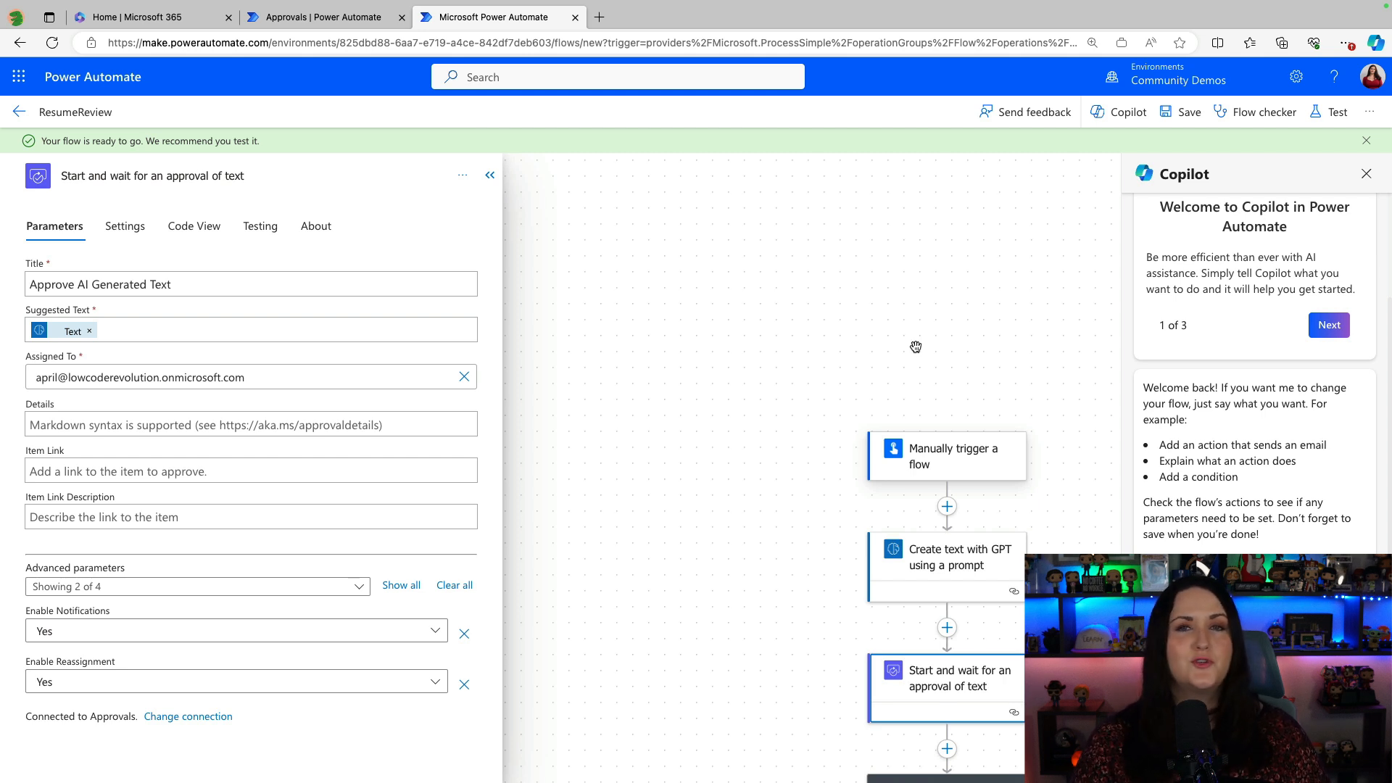
{"action": "left_click", "coordinate": [1336, 112]}
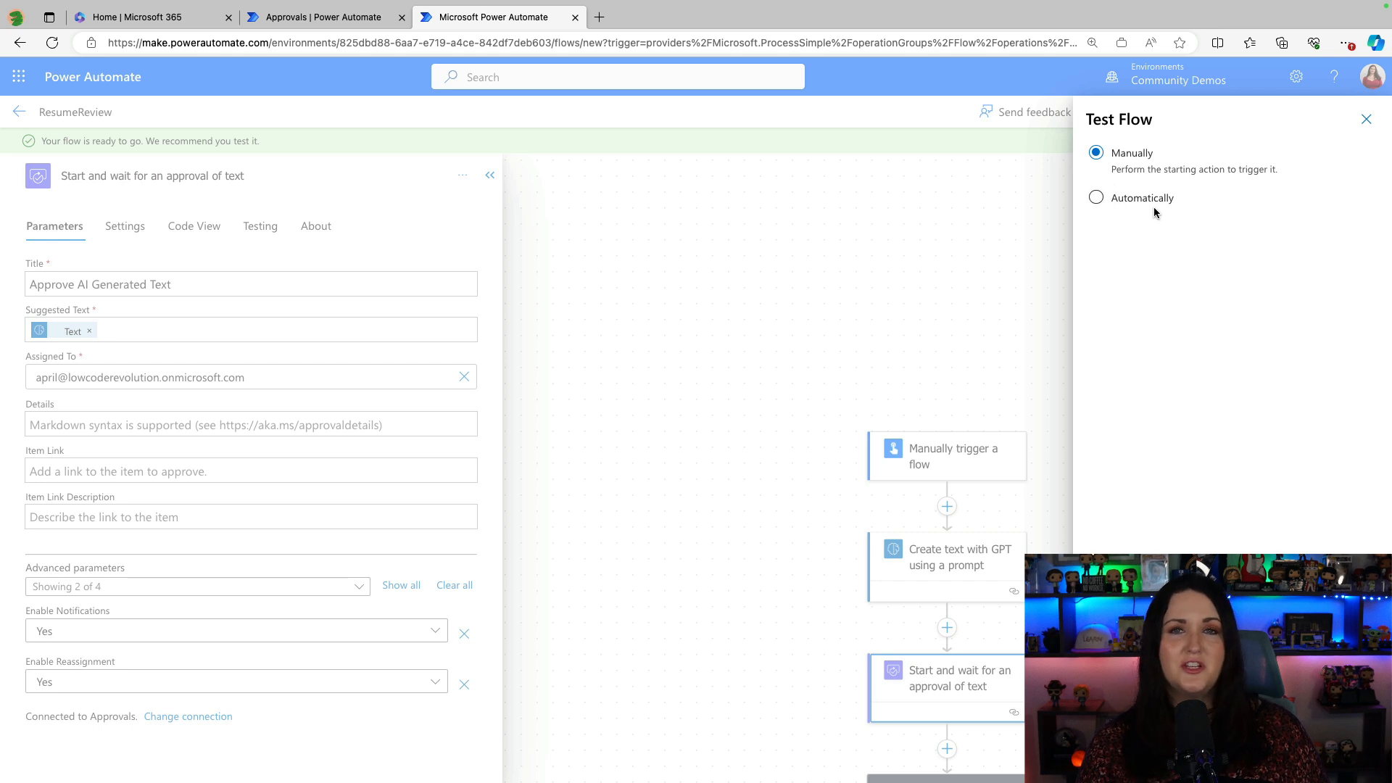
Trigger the test manually, then switch to the approvals page once the run waits.
{"action": "left_click", "coordinate": [1096, 197]}
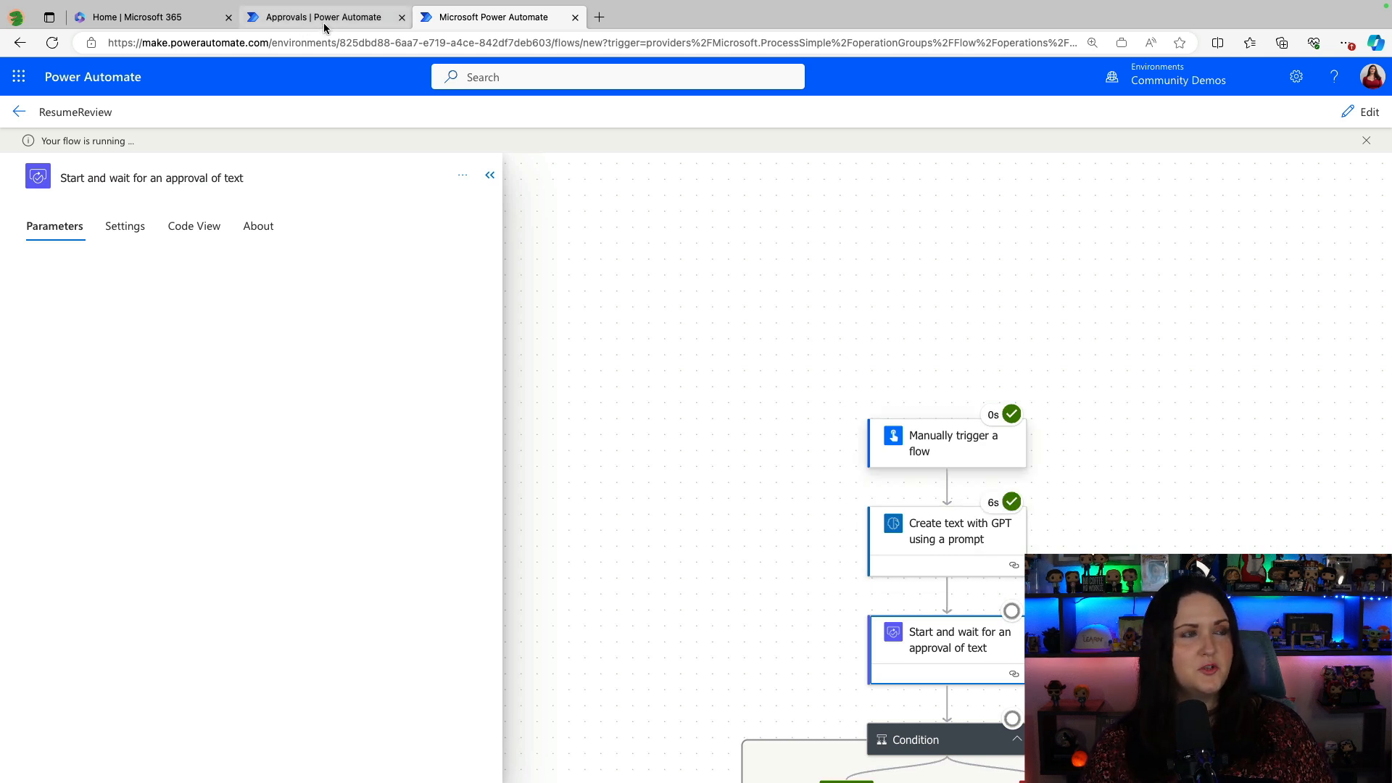
{"action": "left_click", "coordinate": [324, 16]}
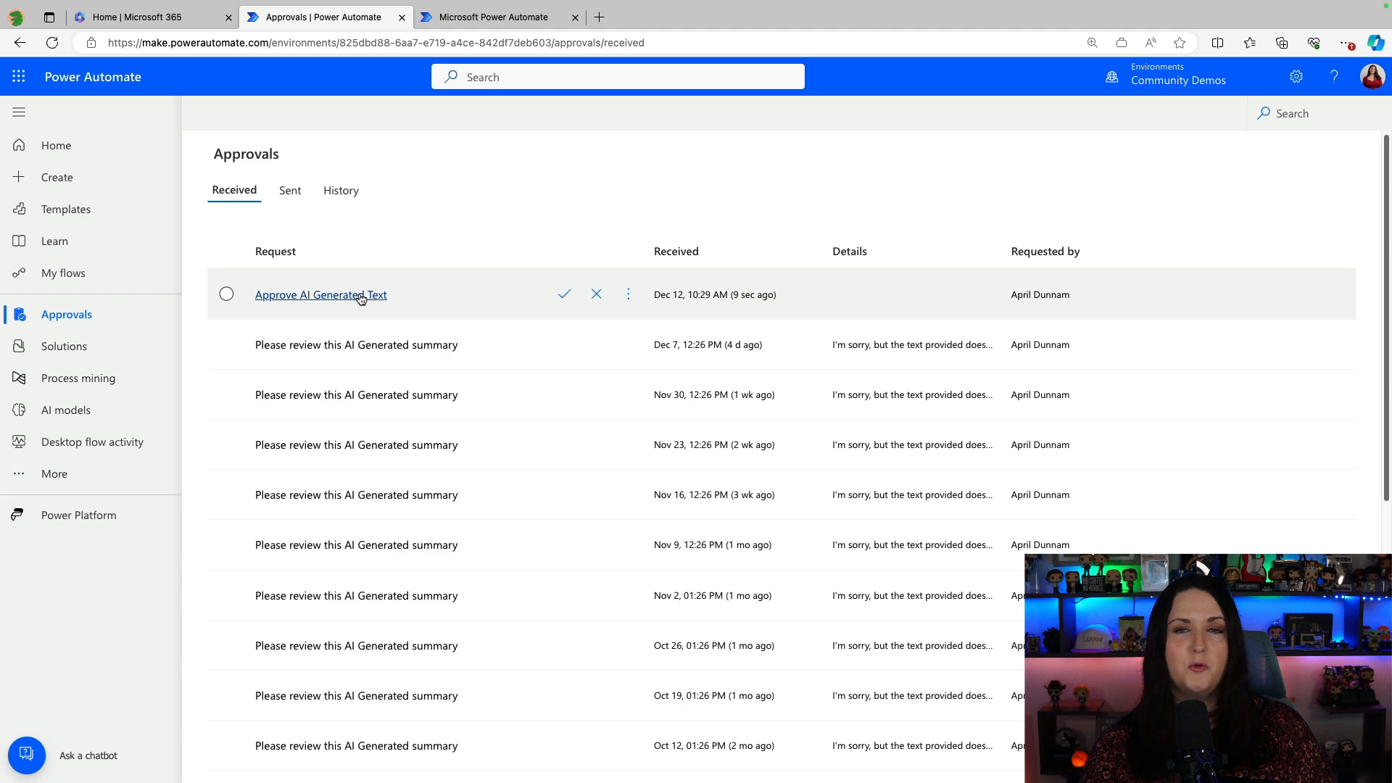
Open the 'Approve AI Generated Text' request after briefly viewing an older review request.
{"action": "left_click", "coordinate": [321, 294]}
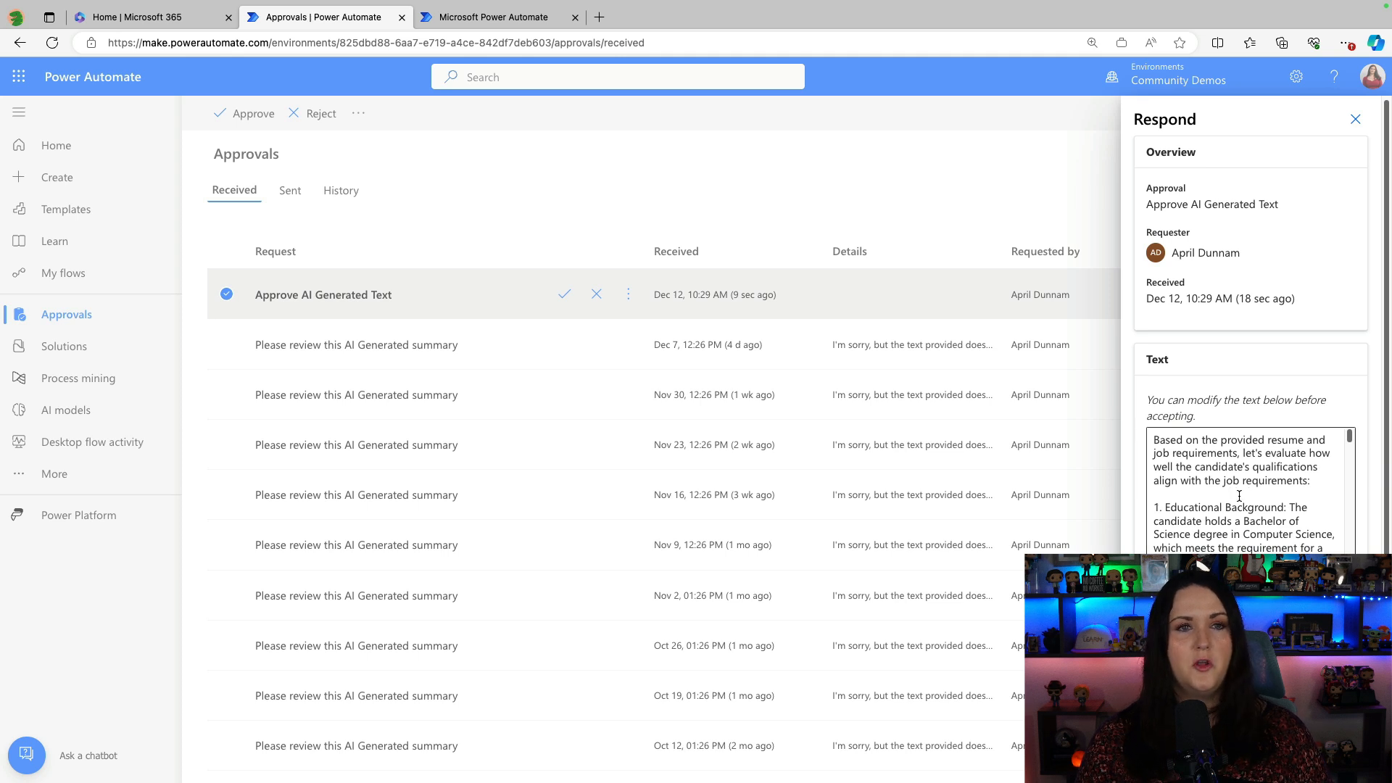
{"action": "scroll", "scroll_direction": "down", "scroll_amount": 3}
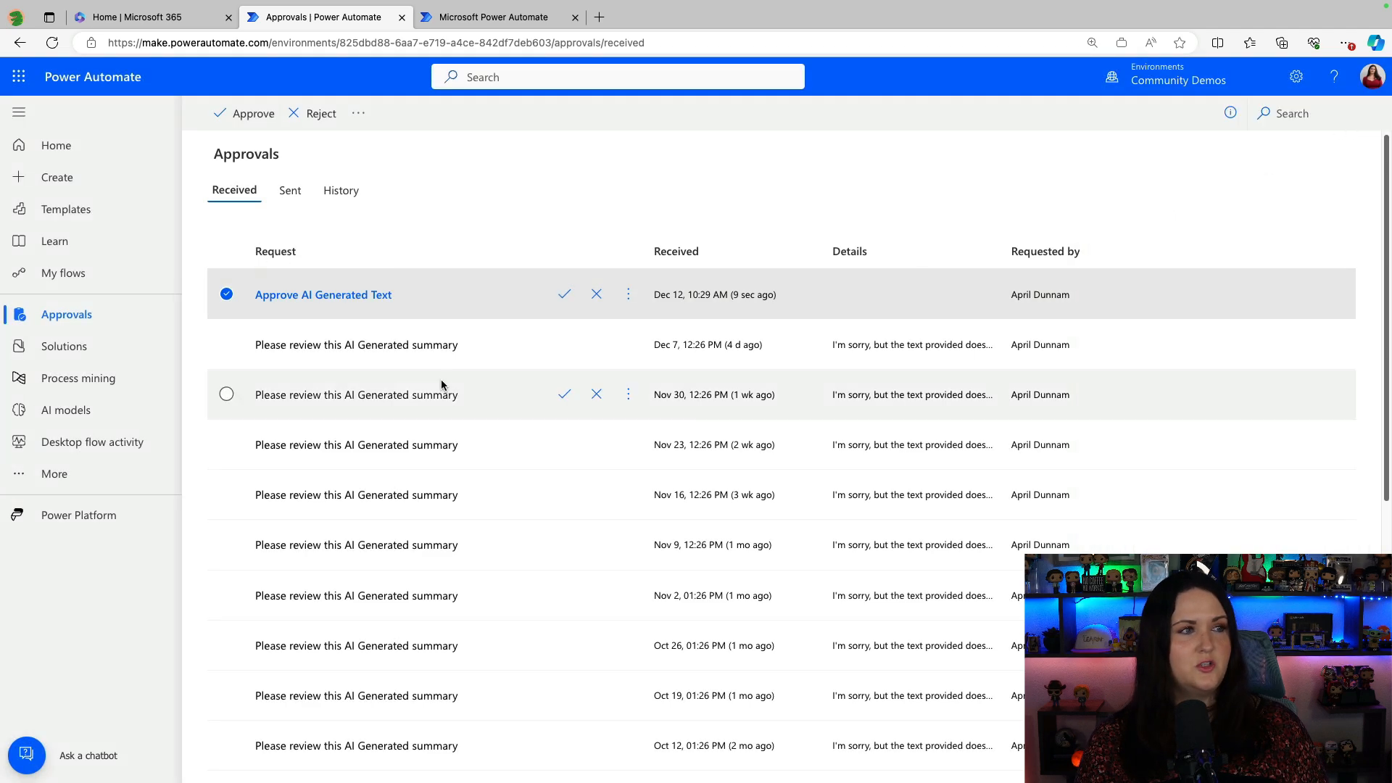
{"action": "left_click", "coordinate": [355, 345]}
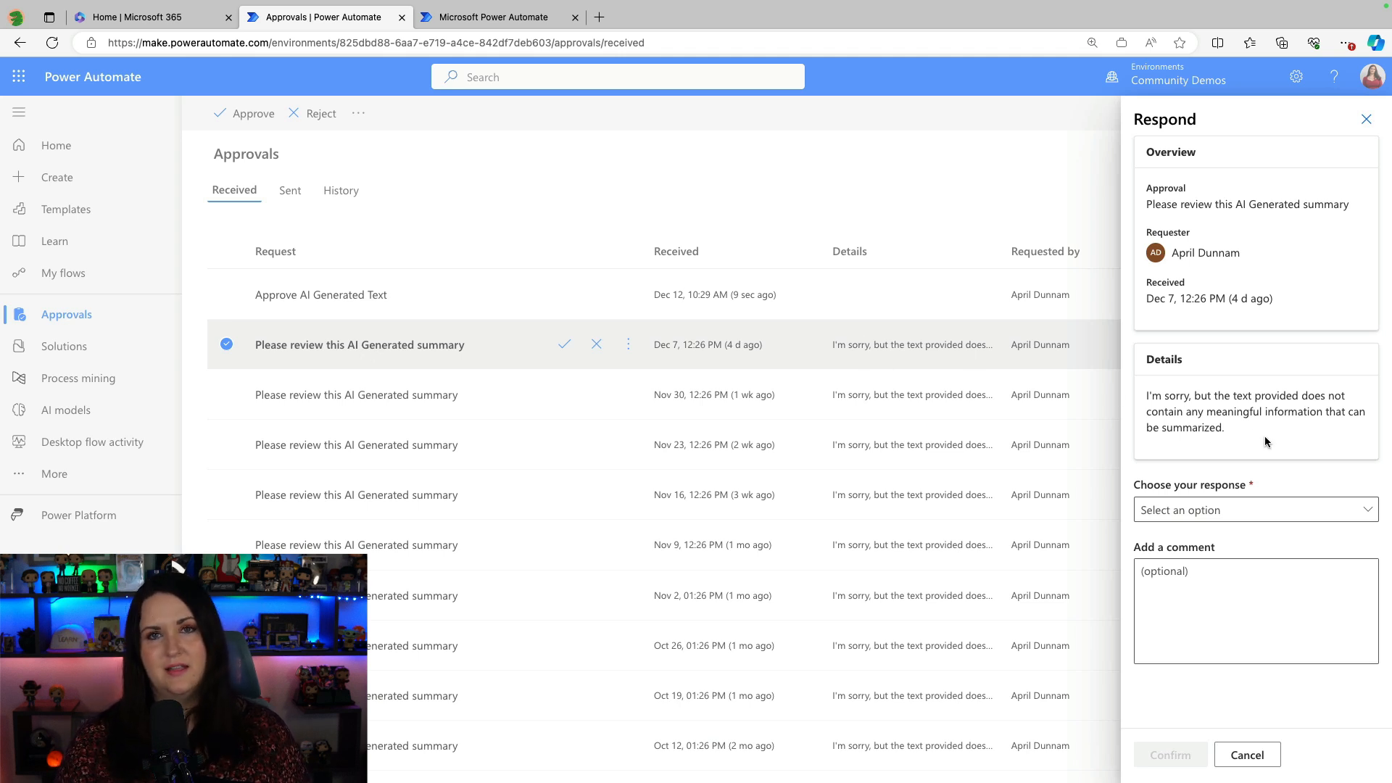
{"action": "left_click", "coordinate": [1365, 119]}
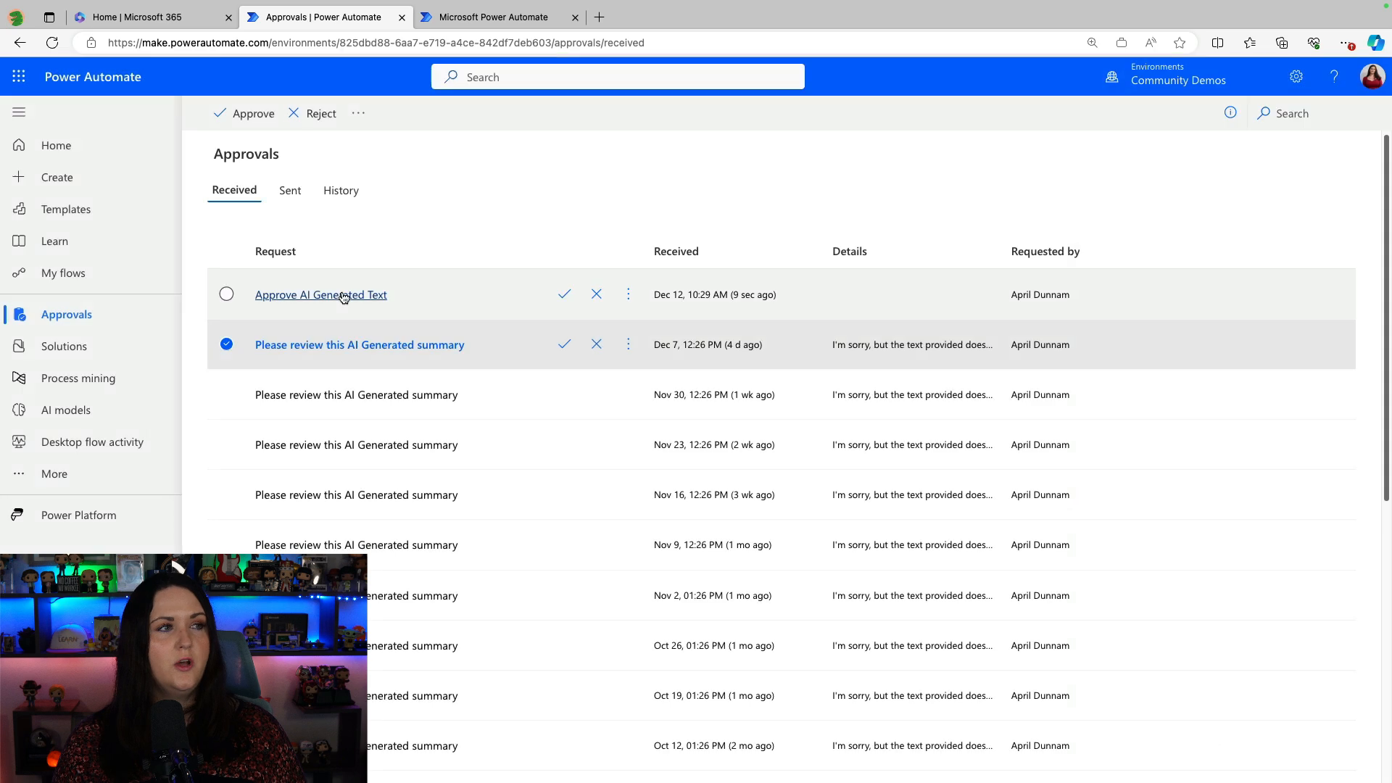
{"action": "left_click", "coordinate": [320, 295]}
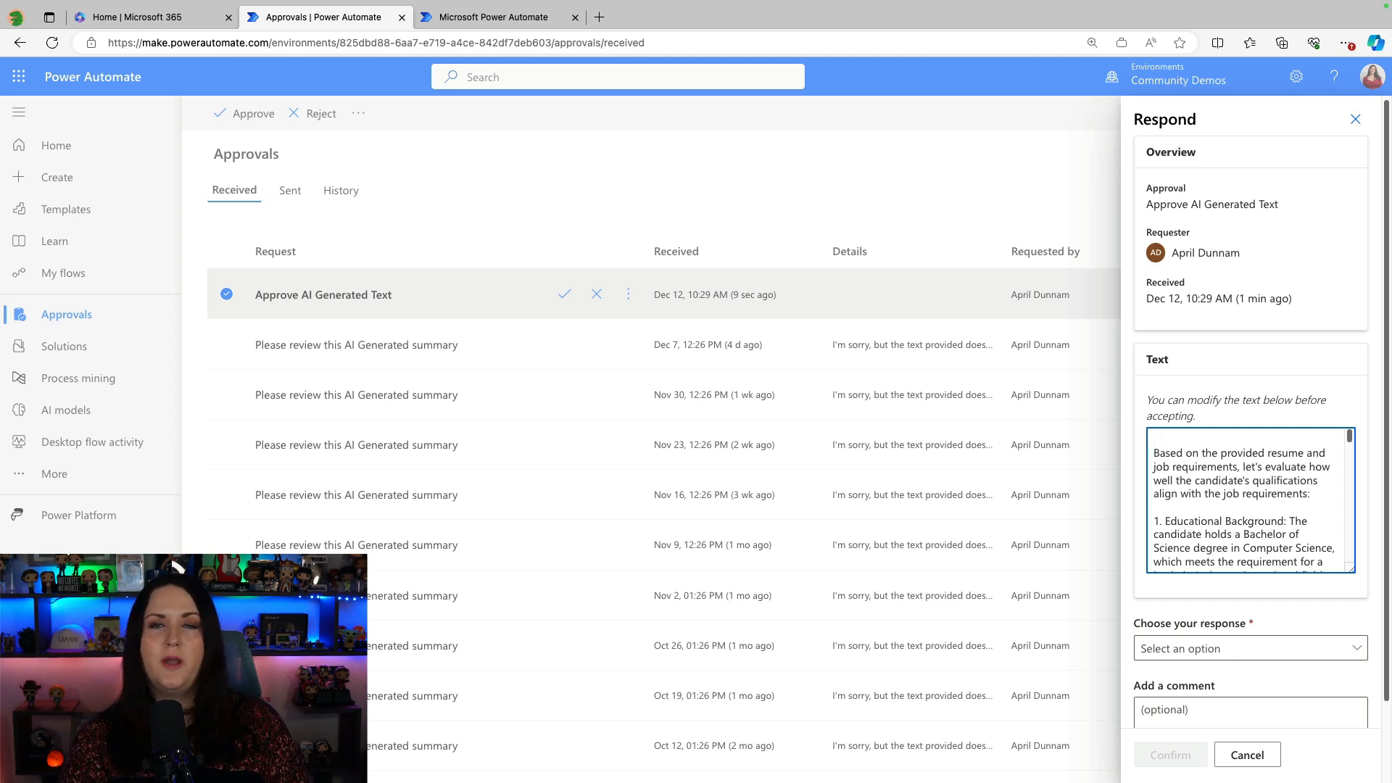
Prefix the text with a 'good candidate, 4/5' note, approve with an 'Approved' comment, and confirm.
{"action": "type", "text": "This is a good candidate."}
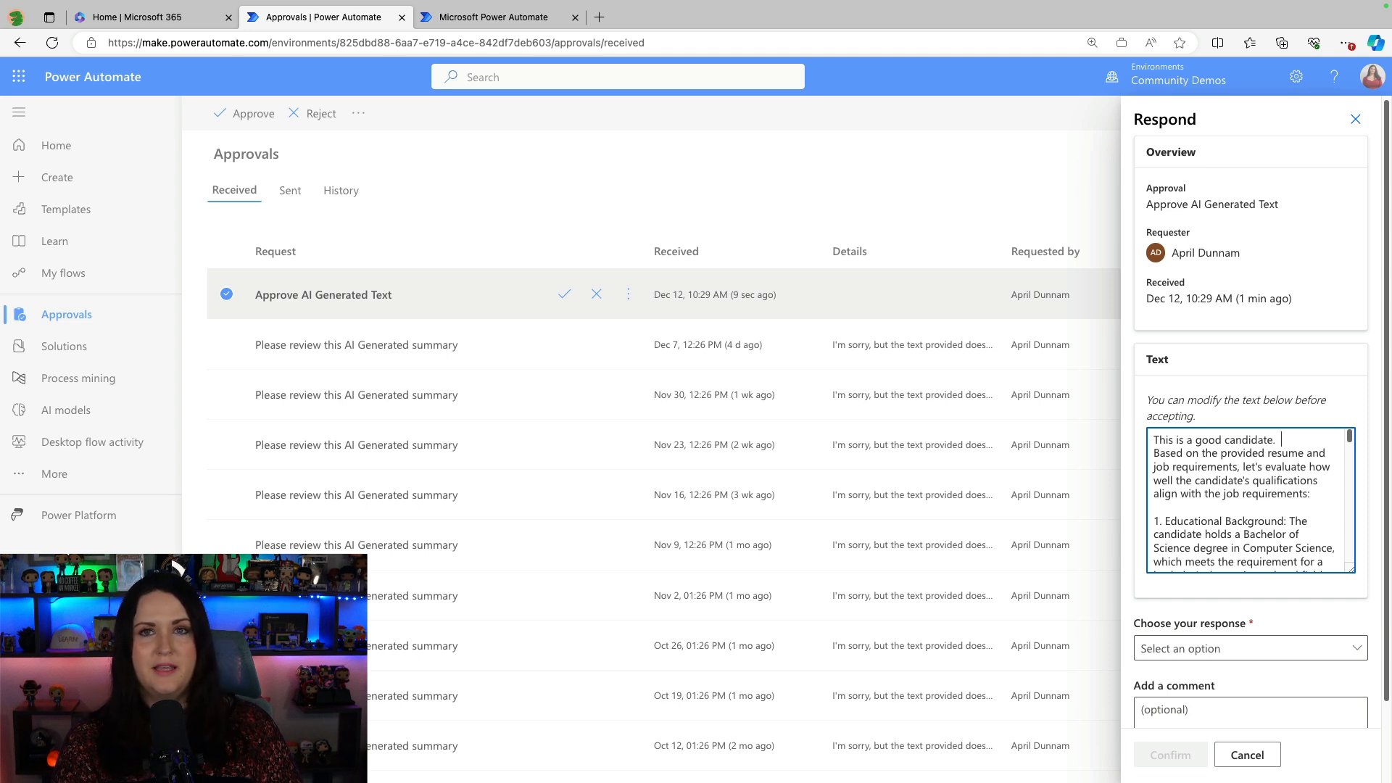
{"action": "type", "text": "4/5 recommend."}
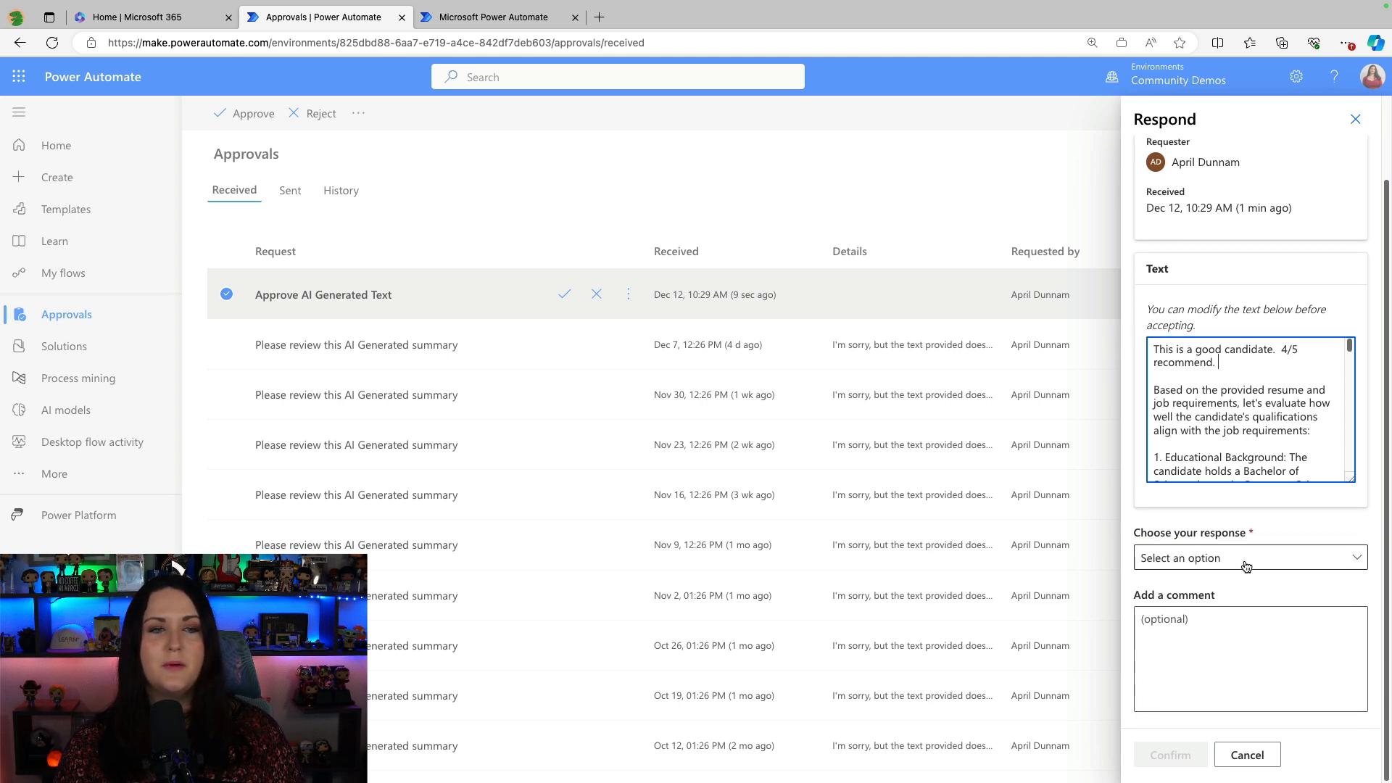
{"action": "left_click", "coordinate": [1246, 557]}
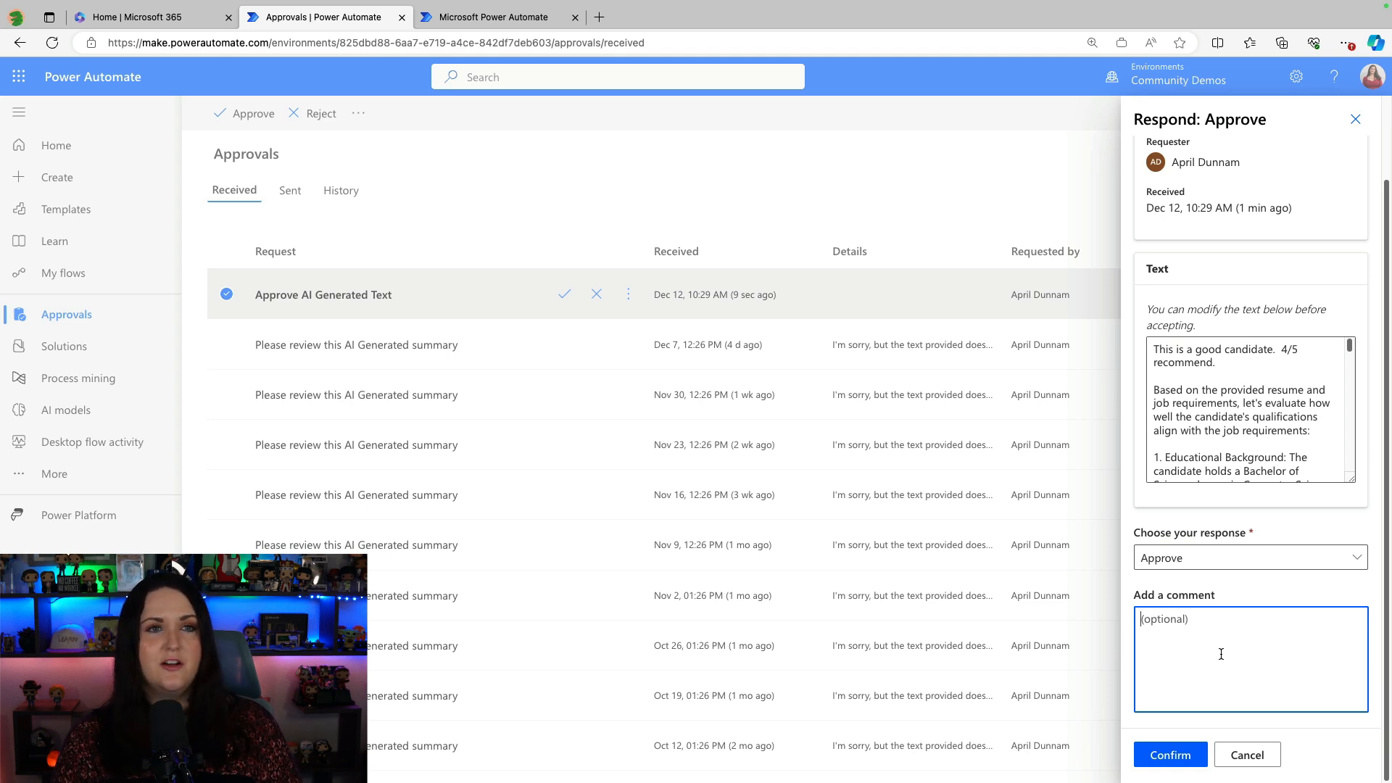
{"action": "type", "text": "Approved - mad"}
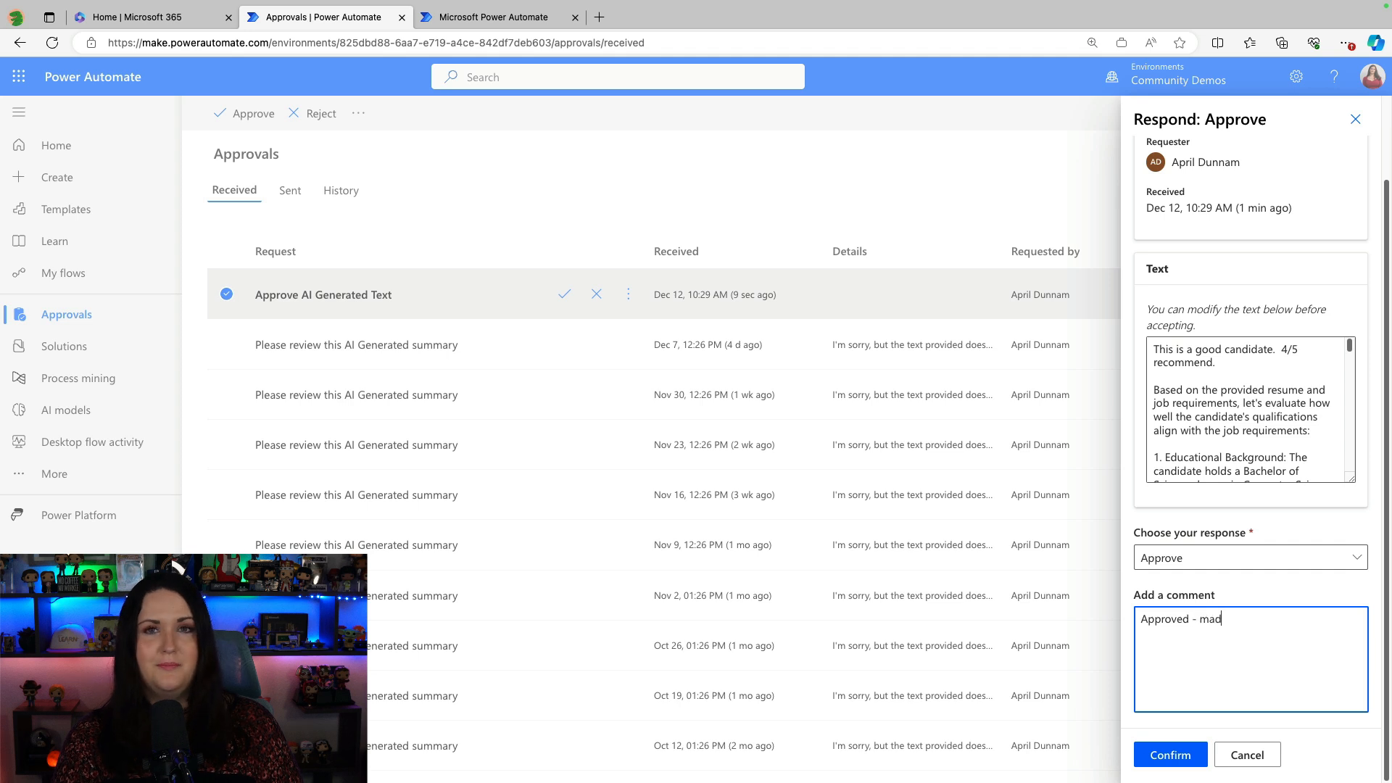
{"action": "left_click", "coordinate": [1170, 754]}
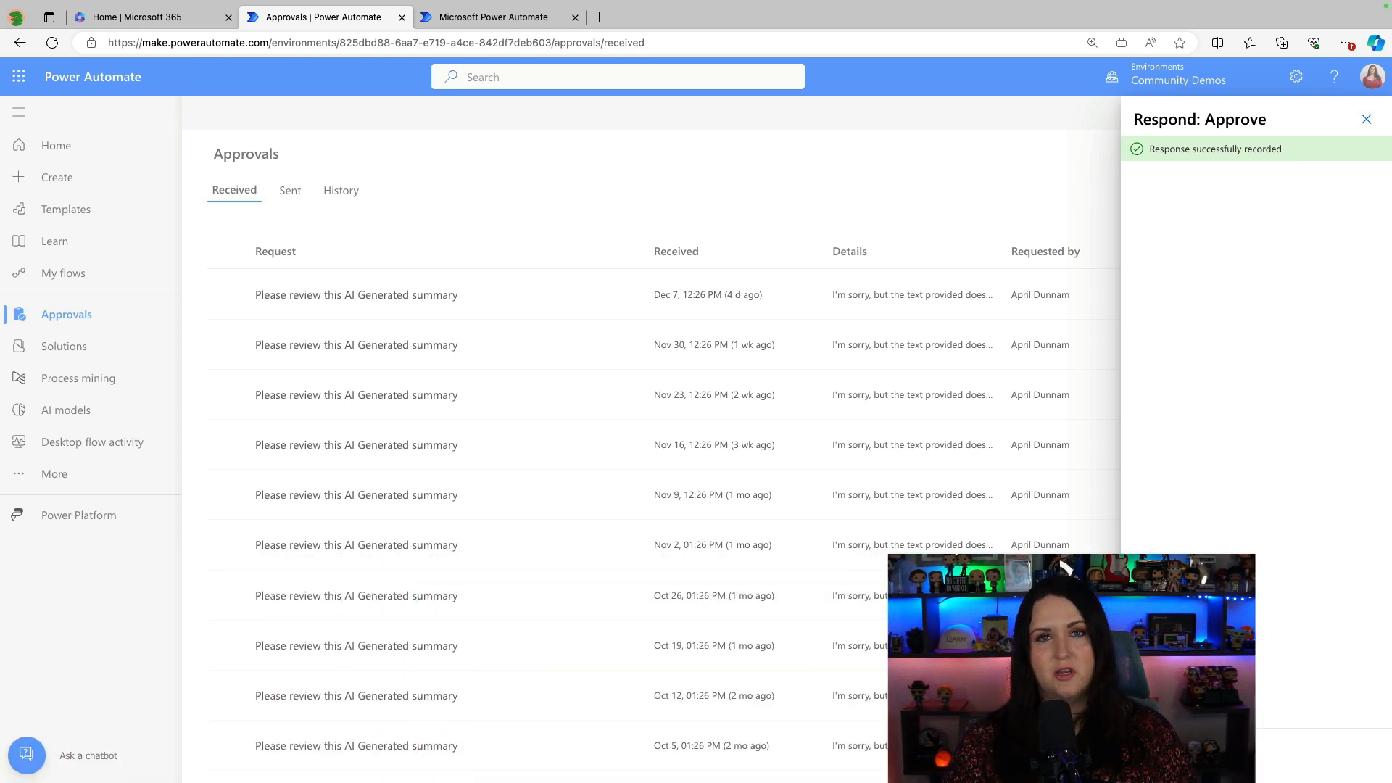
Return to the flow run and view the approval step's raw outputs containing the accepted text.
{"action": "left_click", "coordinate": [497, 17]}
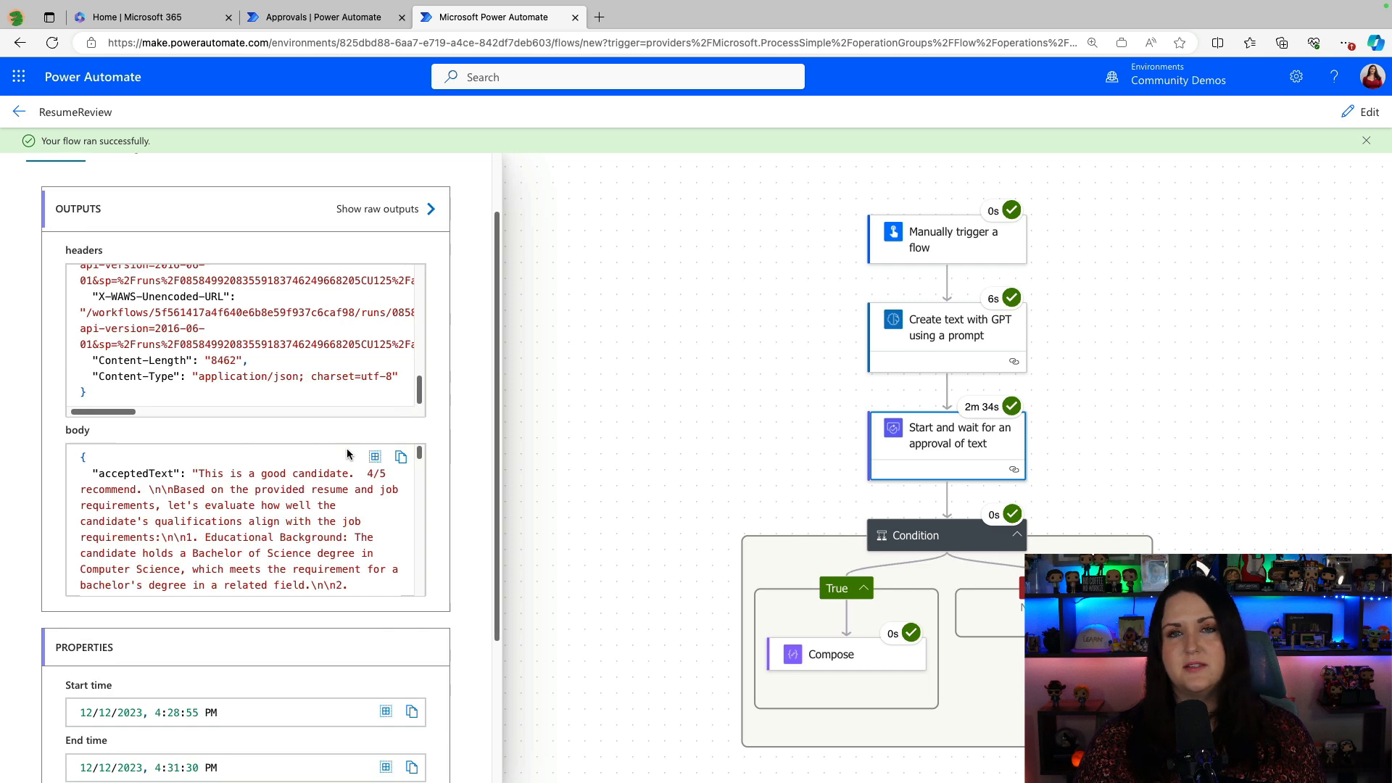
{"action": "mouse_move", "coordinate": [324, 458]}
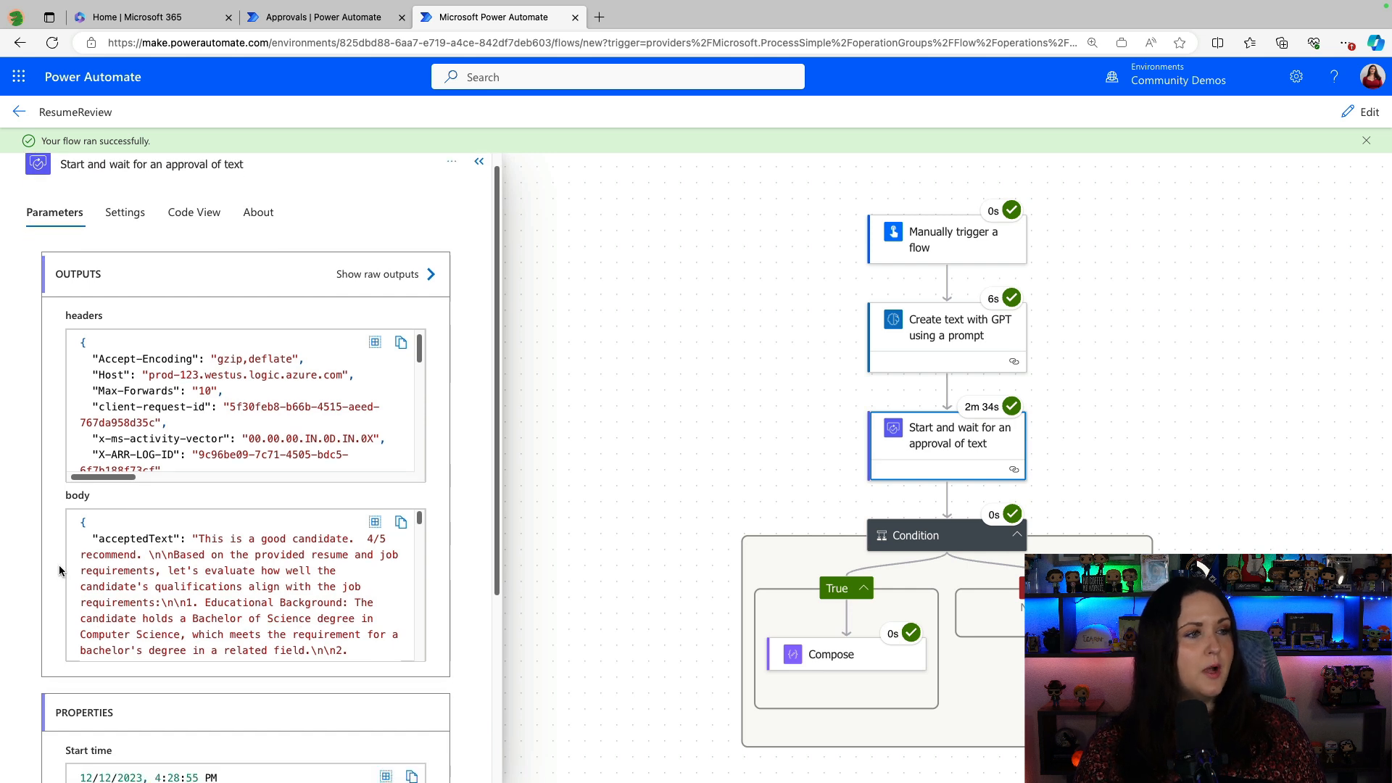
{"action": "scroll", "scroll_direction": "down", "scroll_amount": 3}
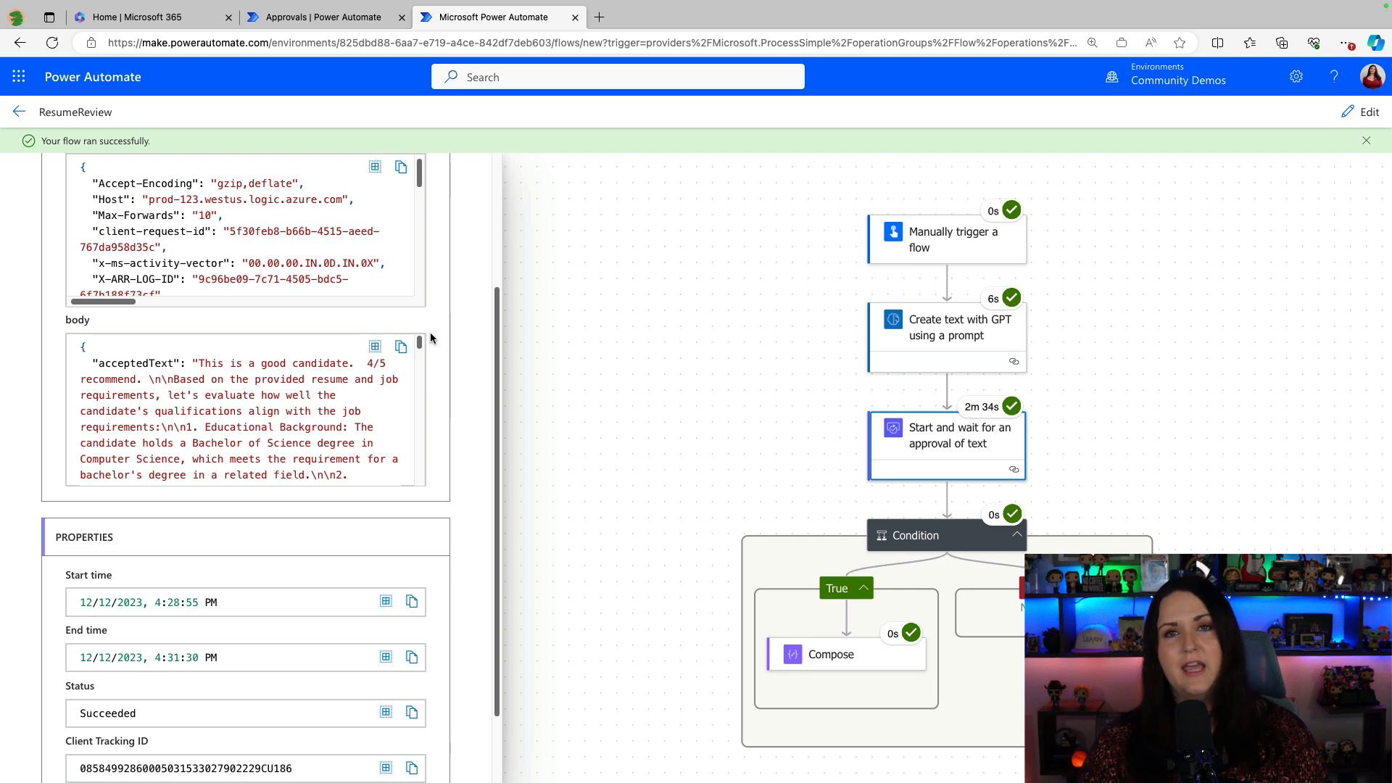
{"action": "left_click", "coordinate": [945, 443]}
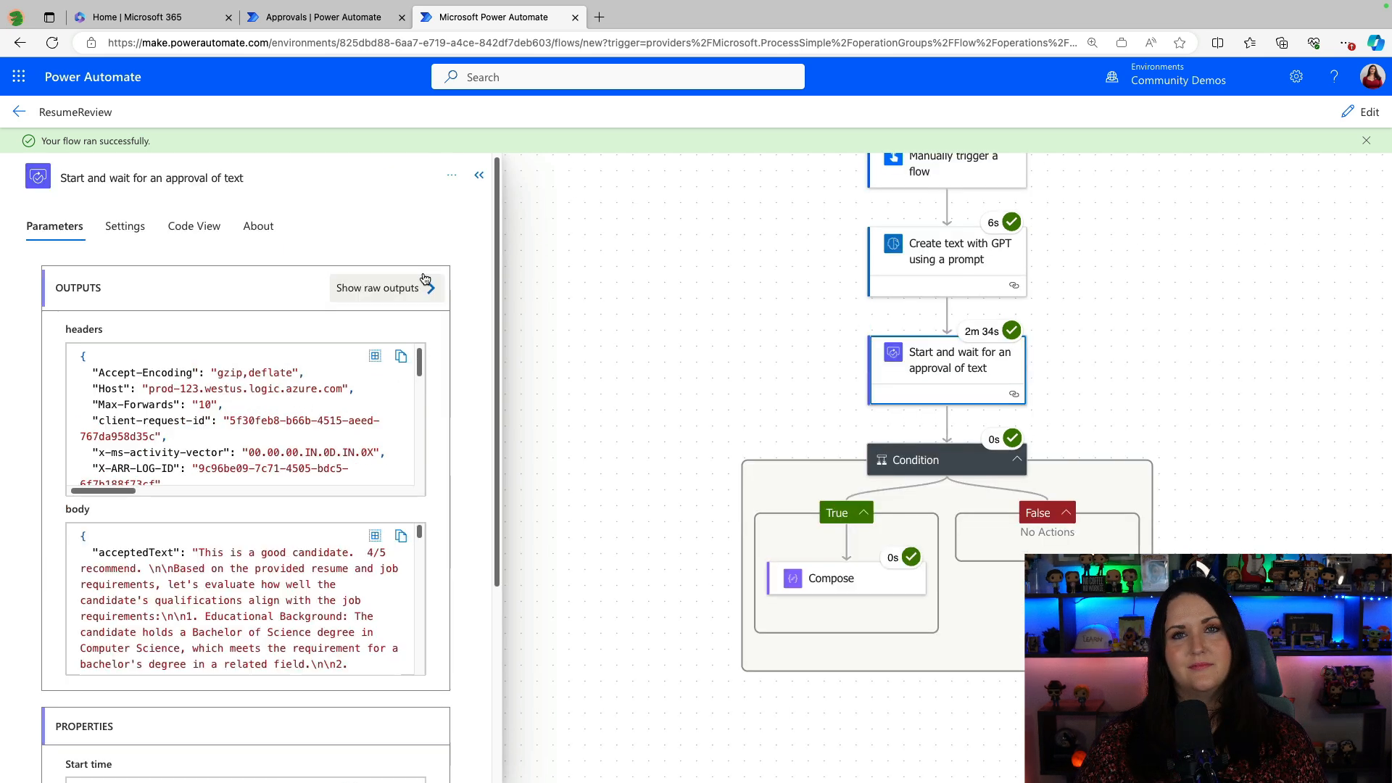